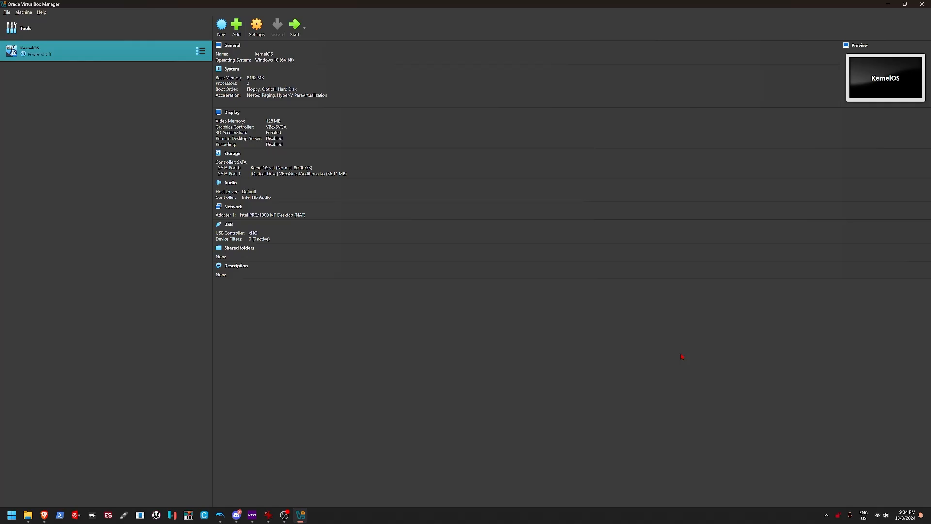
- Begin a new virtual machine from the VirtualBox Manager toolbar
{"action": "left_click", "coordinate": [221, 25]}
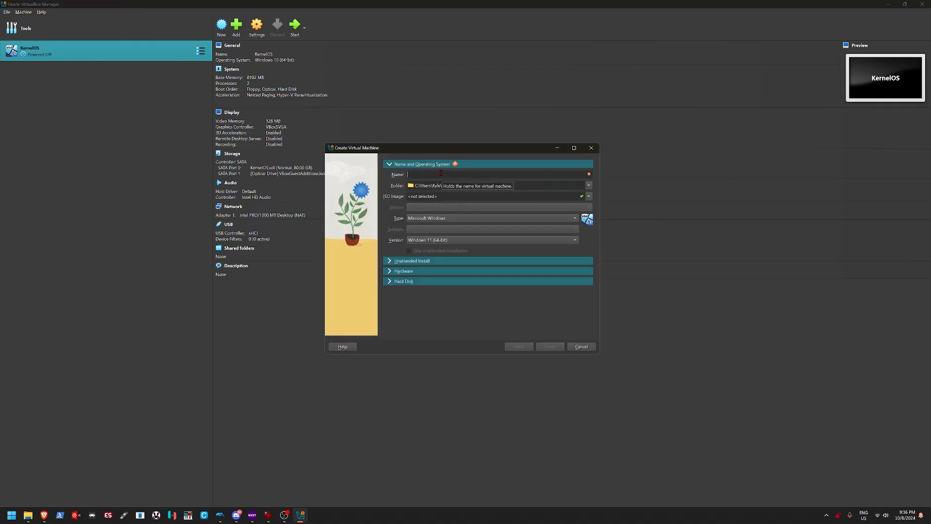
- Name the machine 'React' and attach the ReactOS 0.4.14 ISO from the Desktop
{"action": "type", "text": "React"}
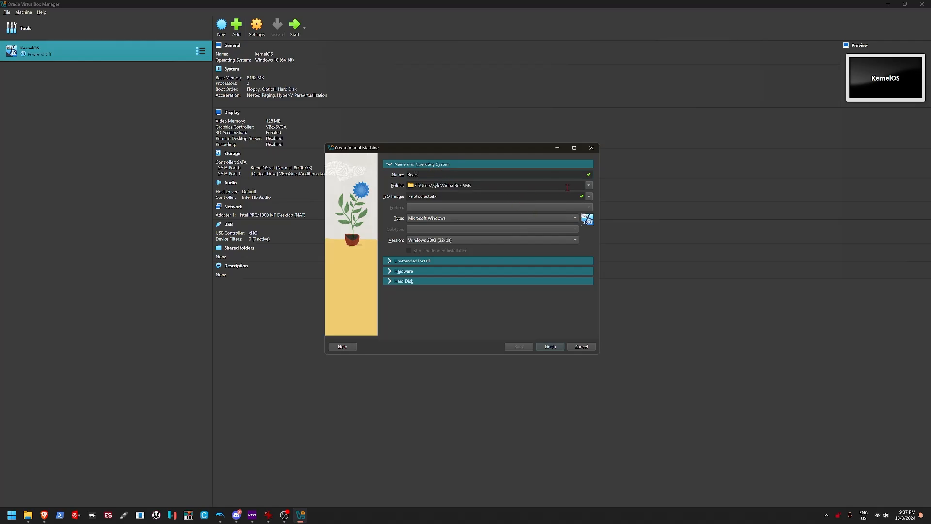
{"action": "left_click", "coordinate": [588, 196]}
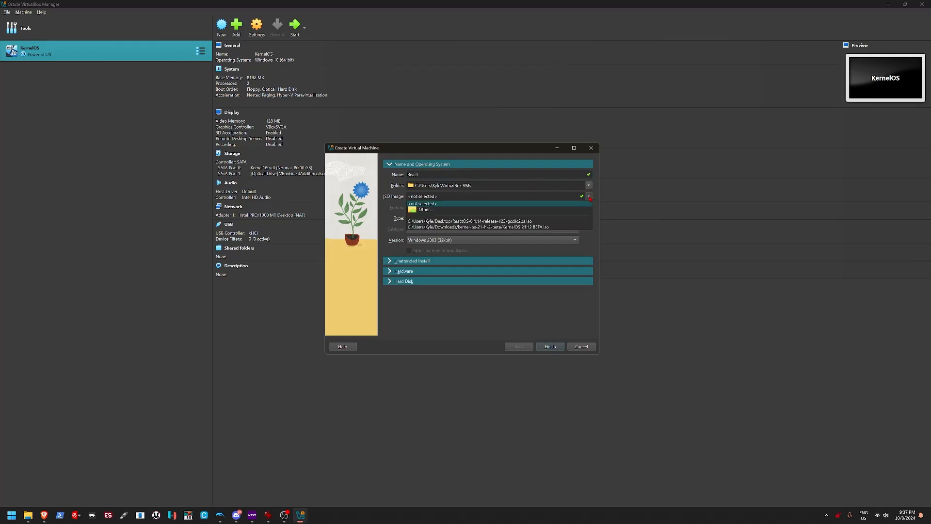
{"action": "left_click", "coordinate": [468, 221]}
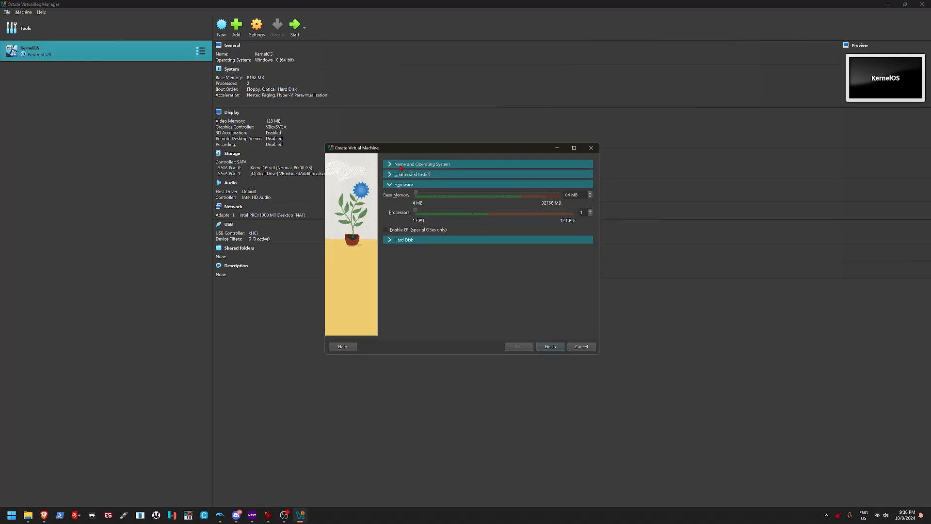
- Expand the hardware and hard disk options, set the disk to 47.50 GB, and finish
{"action": "left_click", "coordinate": [412, 174]}
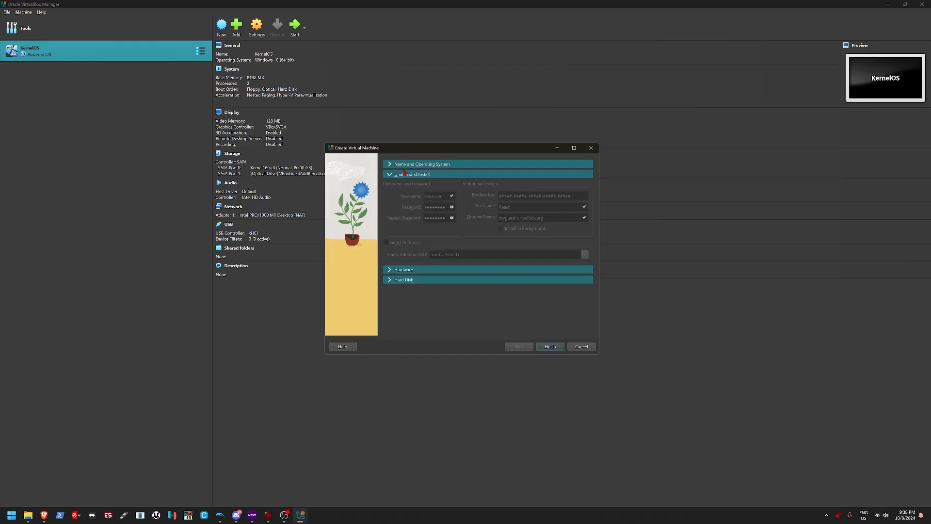
{"action": "left_click", "coordinate": [411, 174]}
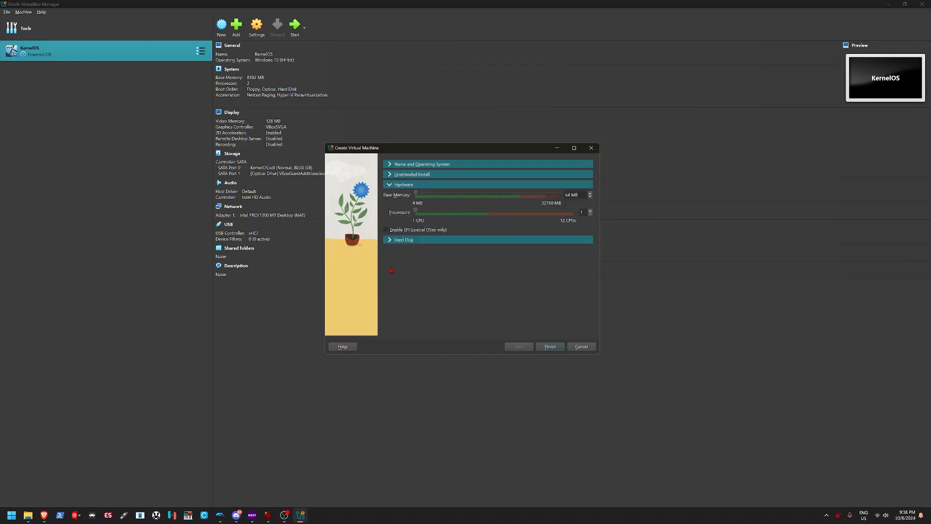
{"action": "left_click", "coordinate": [411, 174]}
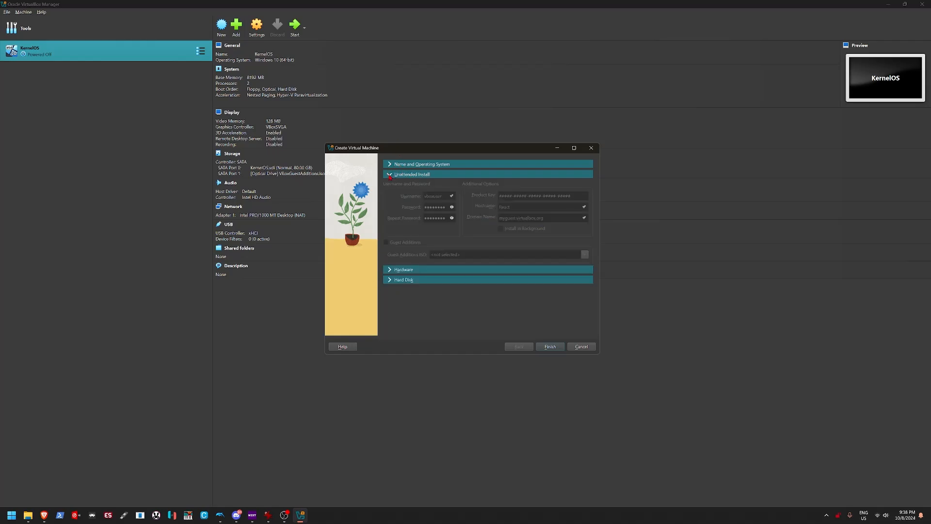
{"action": "left_click", "coordinate": [404, 185]}
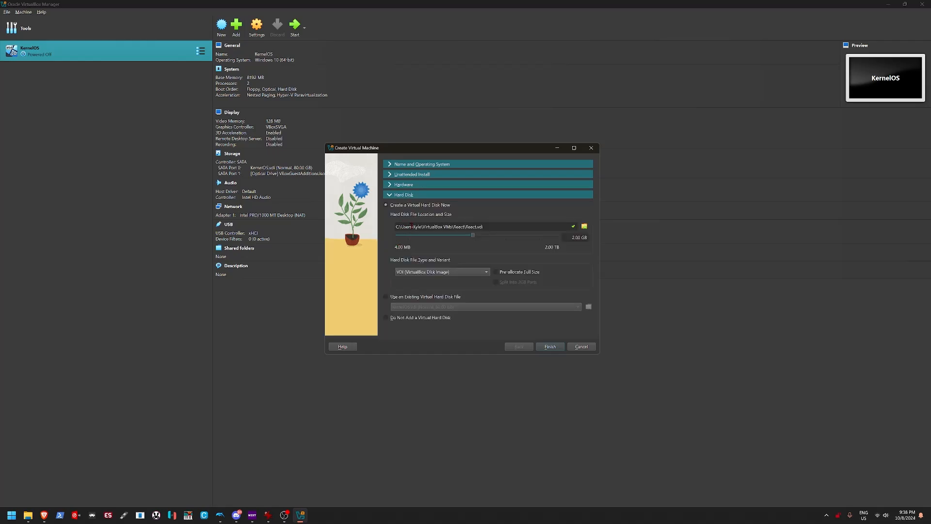
{"action": "left_click_drag", "start_coordinate": [471, 235], "coordinate": [508, 236]}
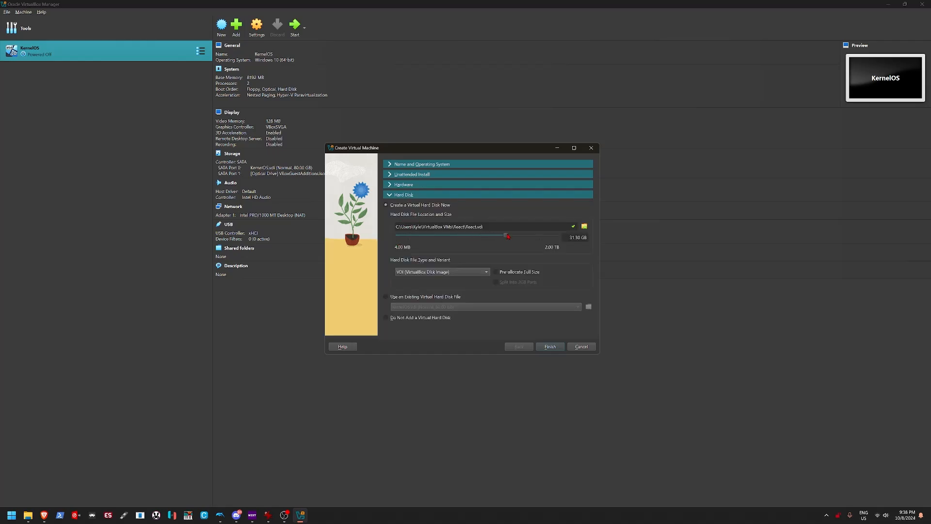
{"action": "left_click_drag", "start_coordinate": [508, 236], "coordinate": [507, 236]}
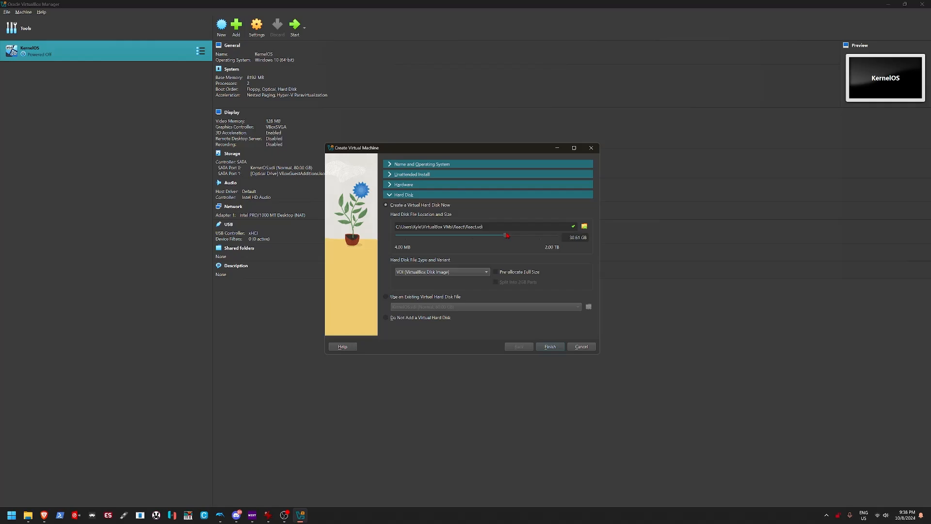
{"action": "left_click_drag", "start_coordinate": [506, 236], "coordinate": [511, 236]}
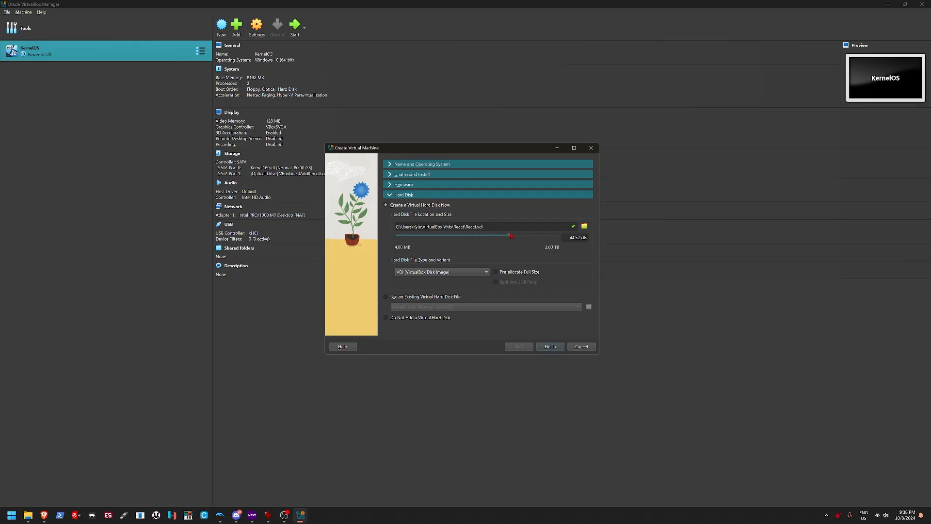
{"action": "left_click_drag", "start_coordinate": [511, 235], "coordinate": [509, 235]}
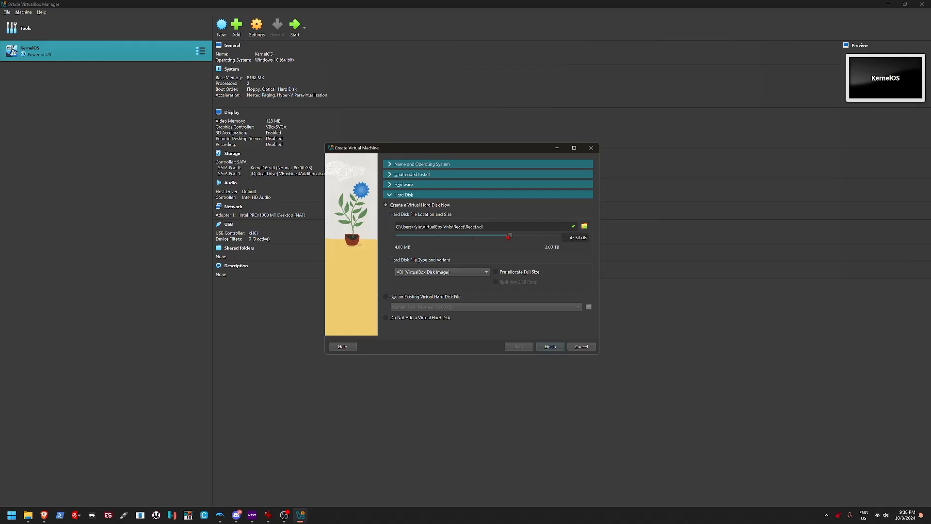
{"action": "left_click", "coordinate": [548, 347]}
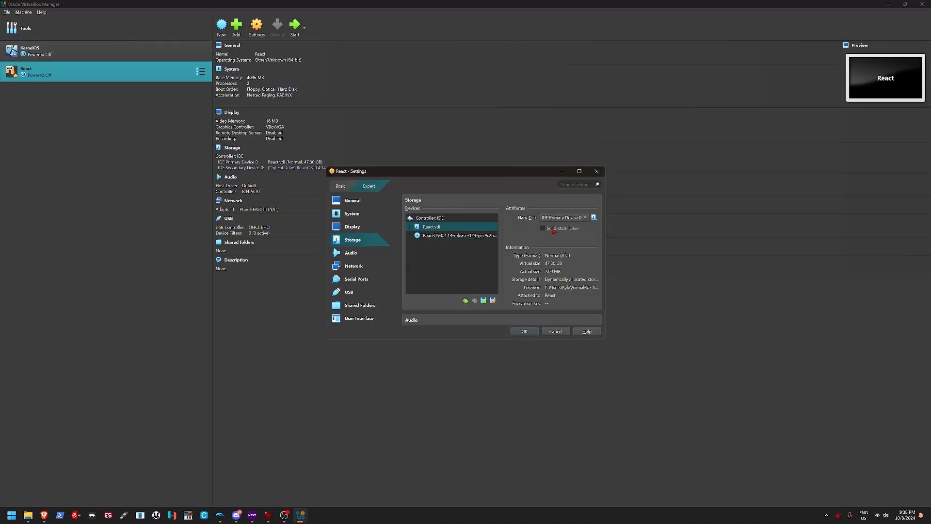
- Mark the disk as solid-state, enable 3D acceleration, and keep the changes despite the save error
{"action": "left_click", "coordinate": [542, 228]}
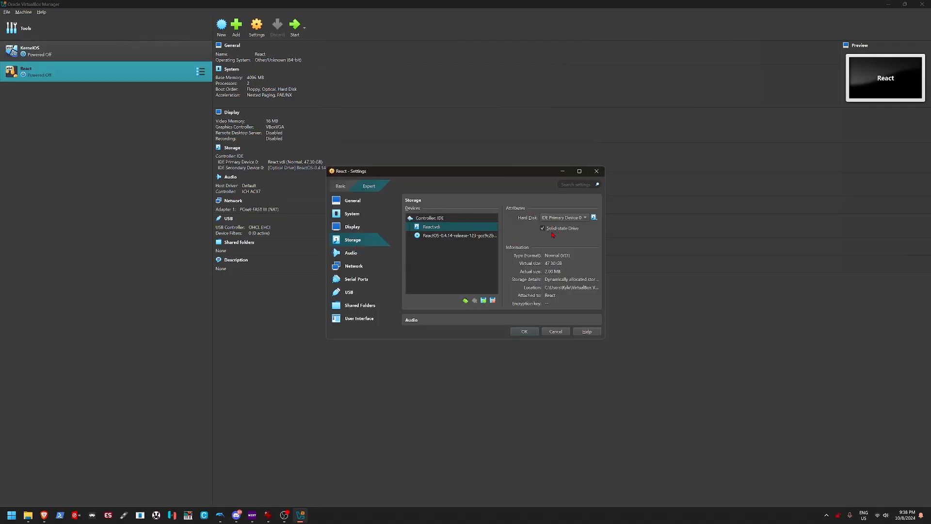
{"action": "left_click", "coordinate": [351, 227]}
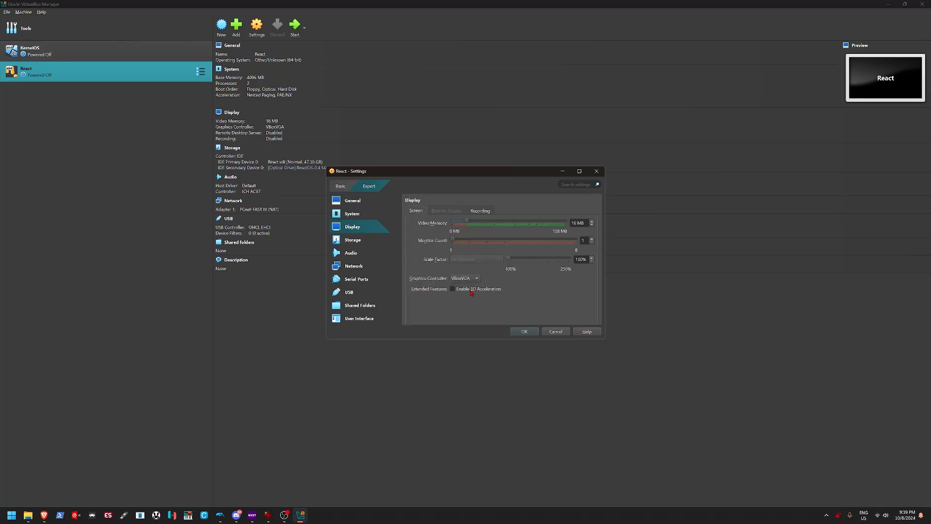
{"action": "left_click", "coordinate": [453, 289]}
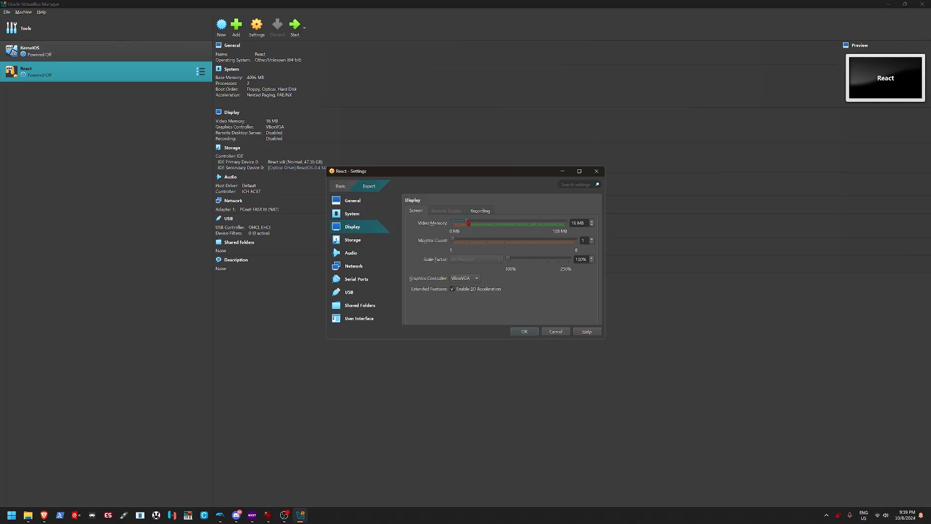
{"action": "left_click", "coordinate": [523, 332]}
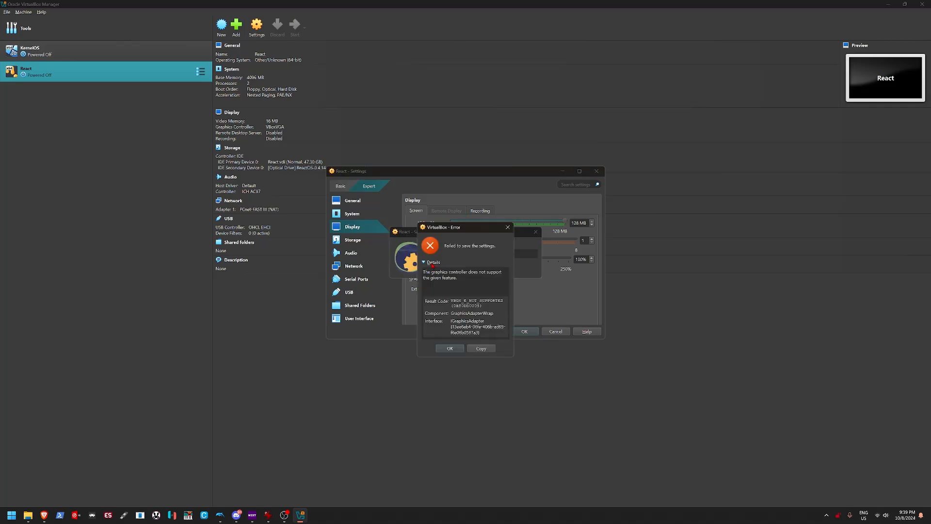
{"action": "left_click", "coordinate": [449, 348]}
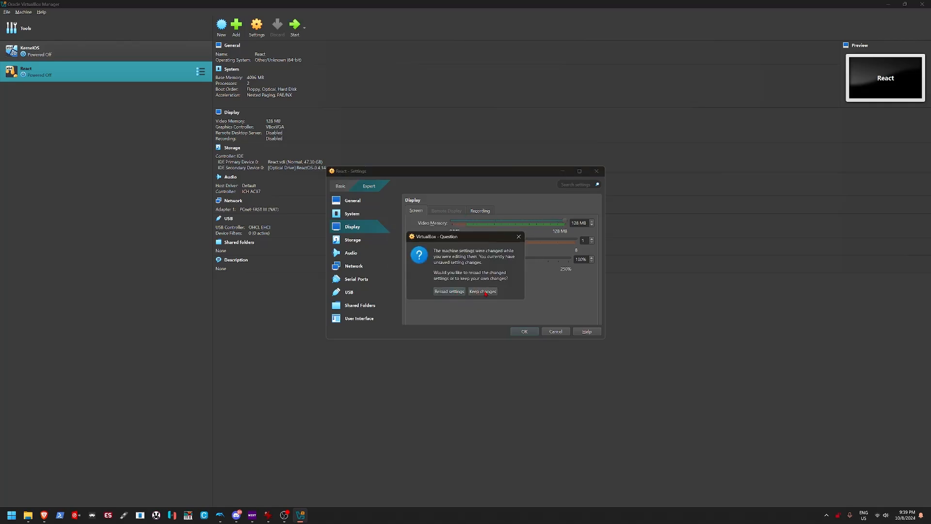
{"action": "left_click", "coordinate": [484, 291]}
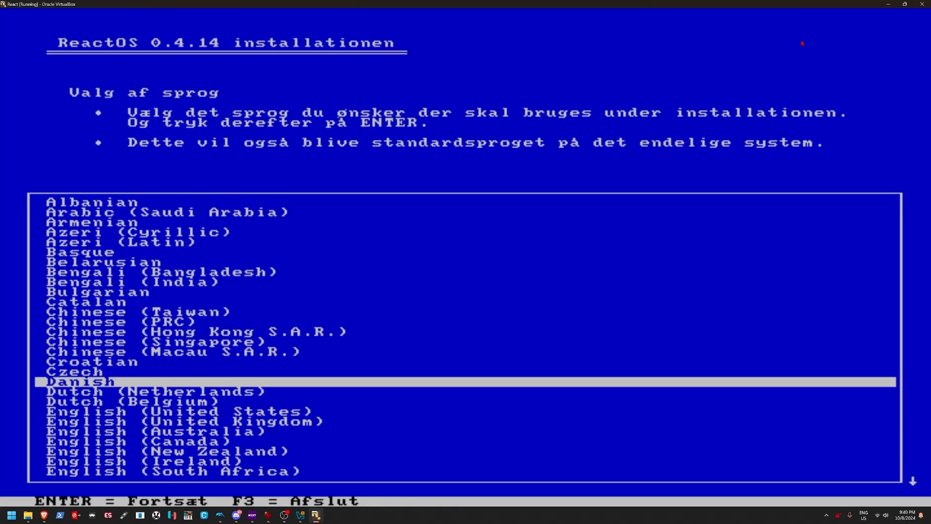
- Choose English (United States) as the setup language and proceed with installing ReactOS
{"action": "key", "text": "Down"}
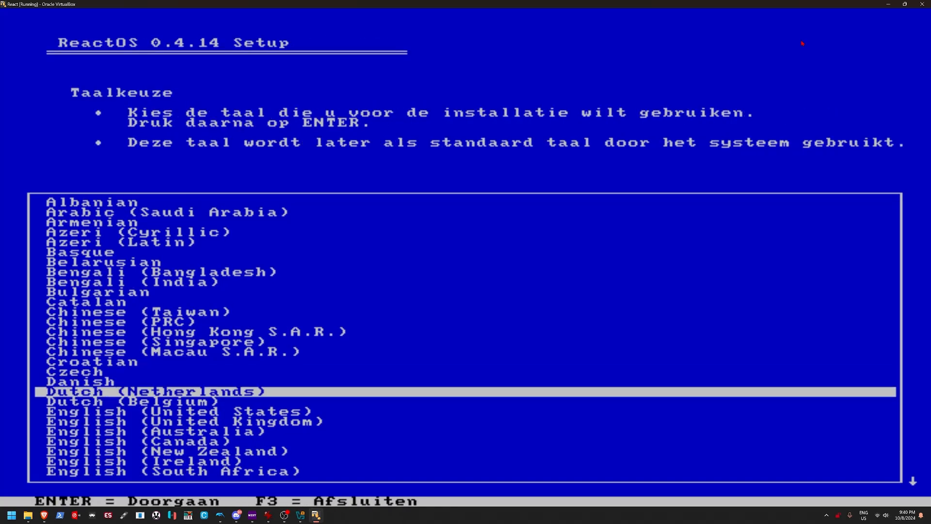
{"action": "key", "text": "down"}
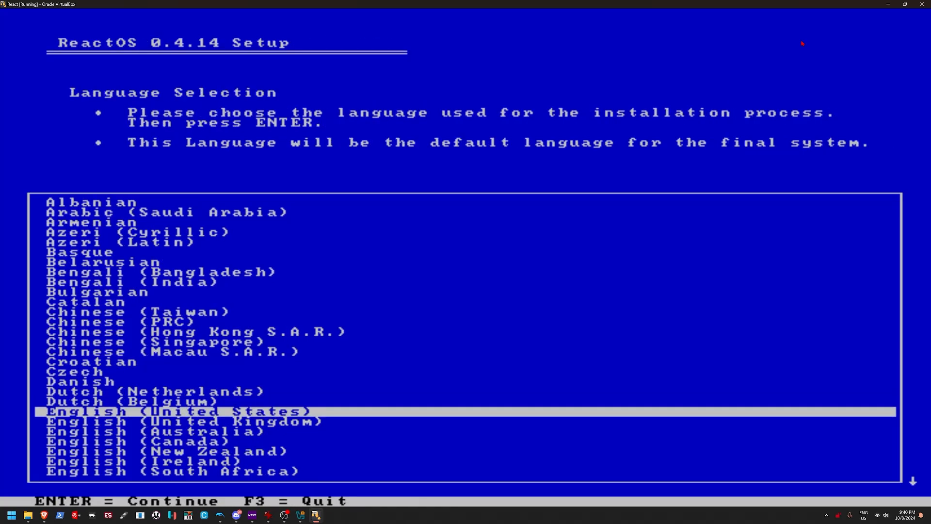
{"action": "key", "text": "enter"}
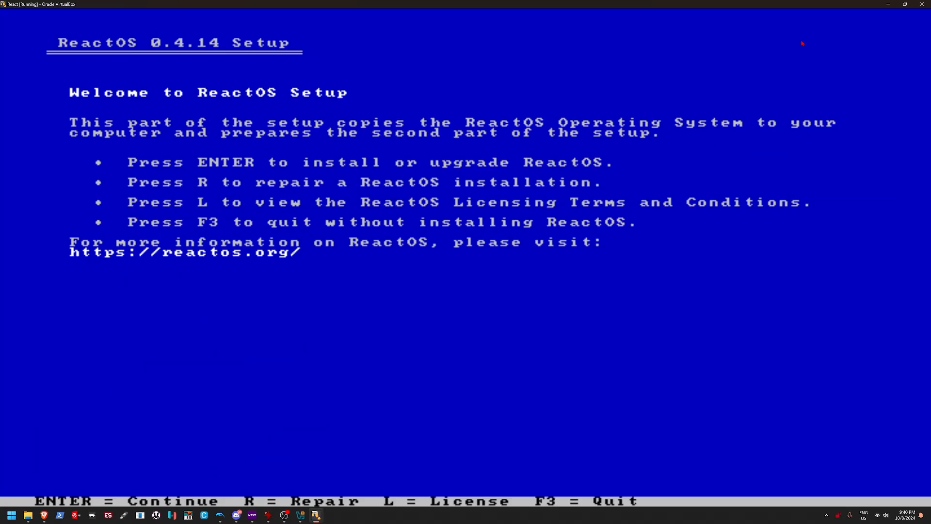
{"action": "key", "text": "enter"}
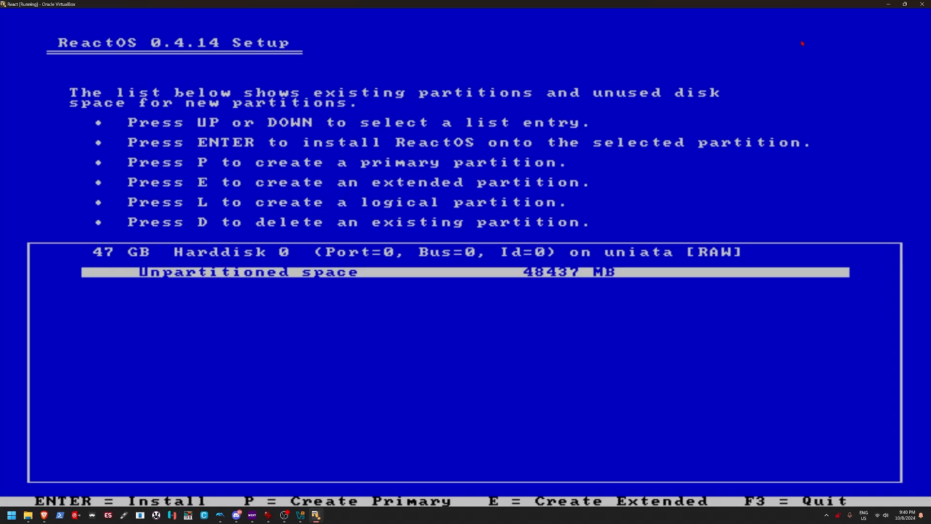
- Partition the free disk space, format it as BTRFS, and install to \ReactOS
{"action": "key", "text": "p"}
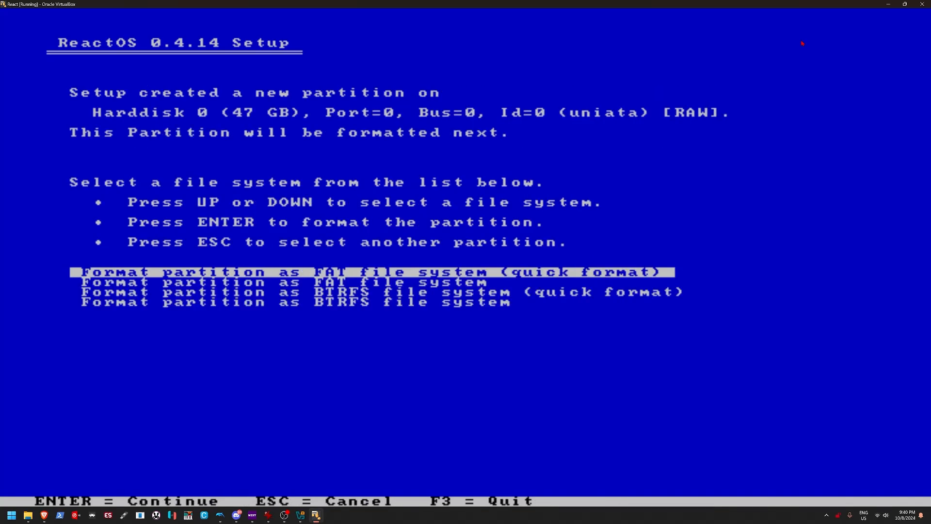
{"action": "key", "text": "Down"}
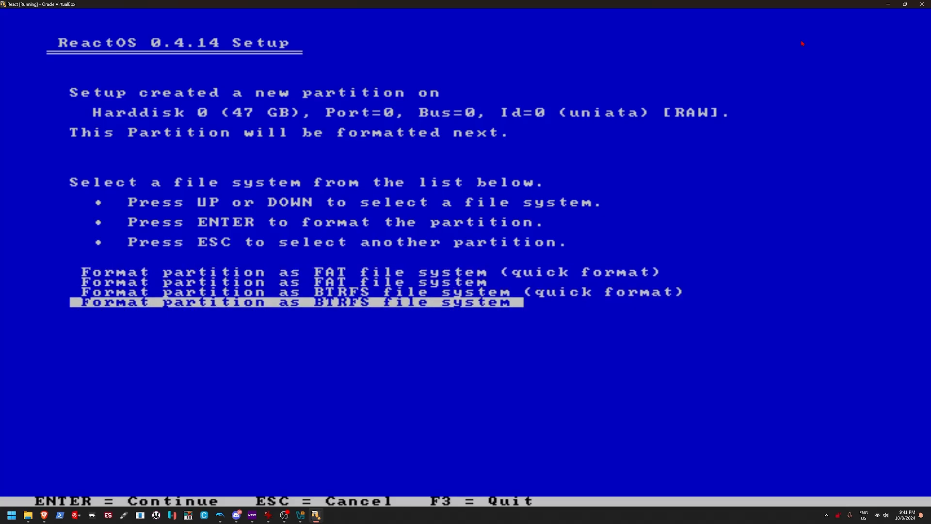
{"action": "key", "text": "enter"}
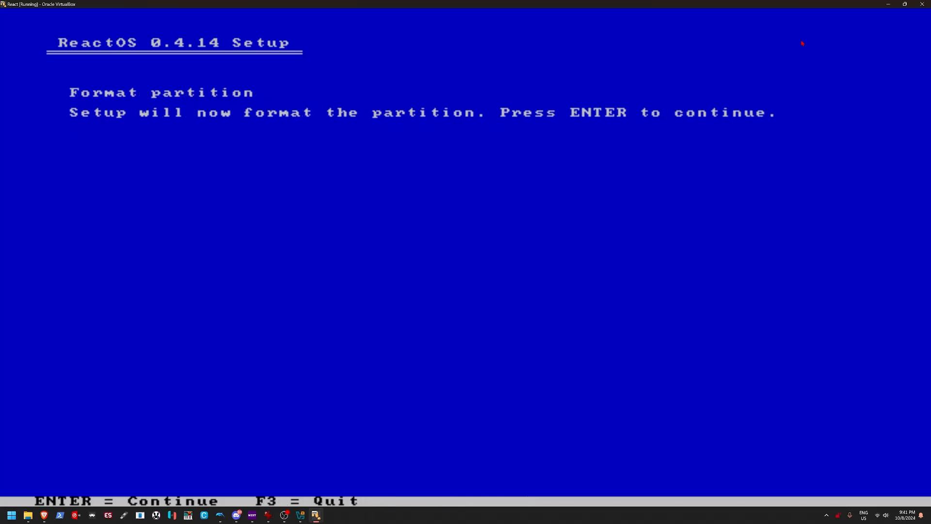
{"action": "key", "text": "enter"}
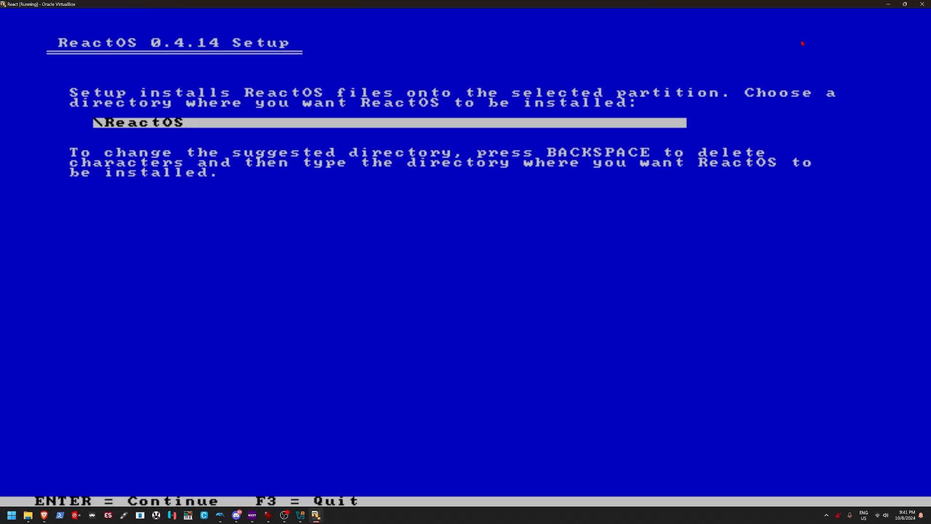
{"action": "key", "text": "enter"}
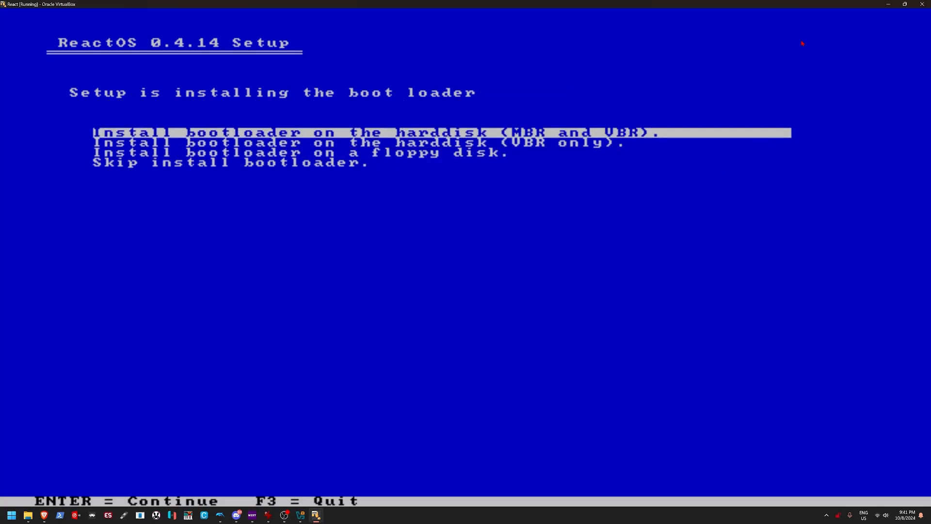
{"action": "key", "text": "Down"}
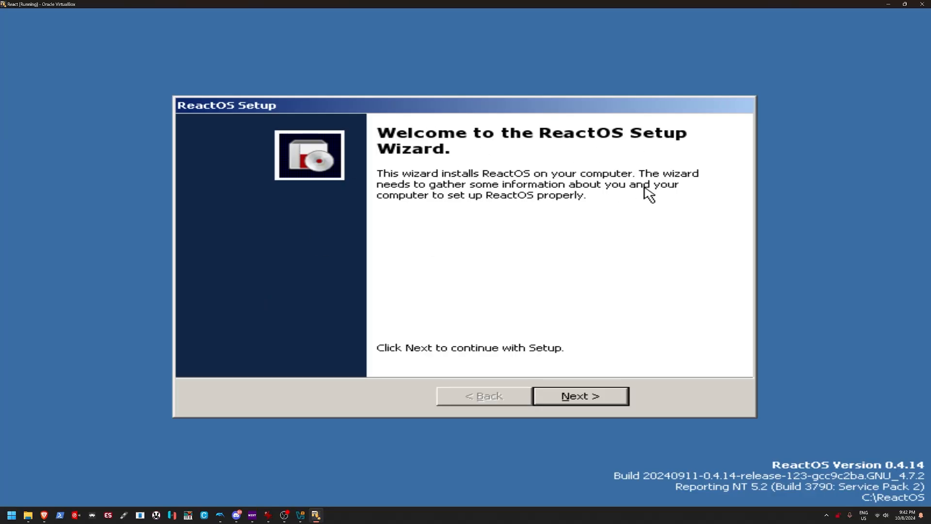
{"action": "mouse_move", "coordinate": [519, 147]}
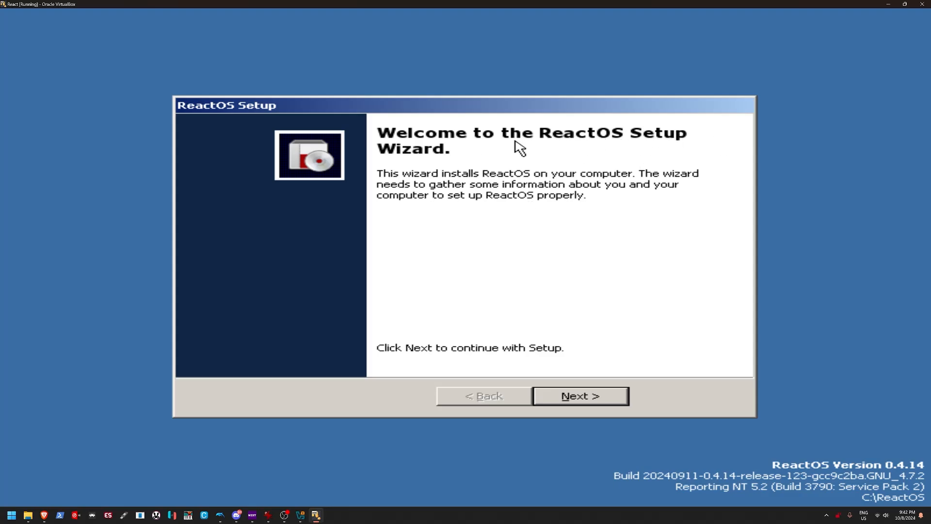
- Get past the welcome and acknowledgements pages and enter owner name 'fartz'
{"action": "left_click", "coordinate": [579, 396]}
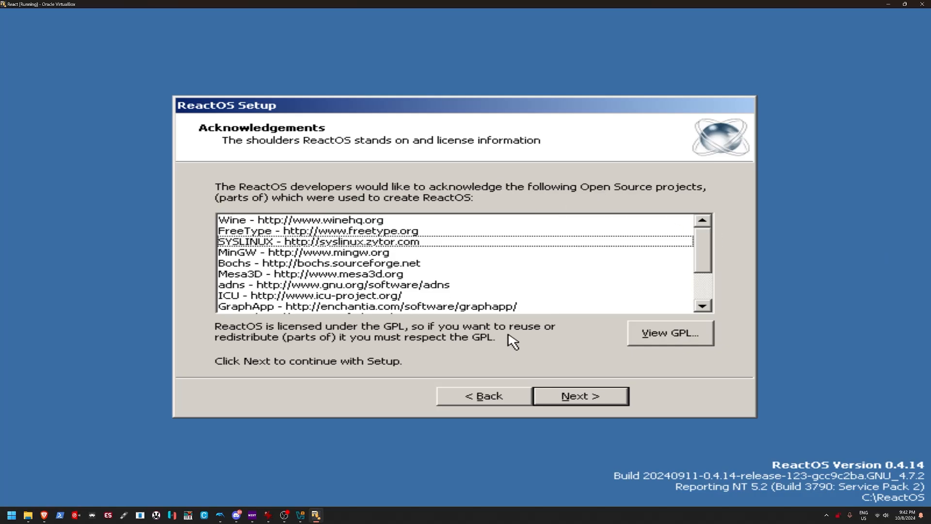
{"action": "left_click", "coordinate": [580, 396]}
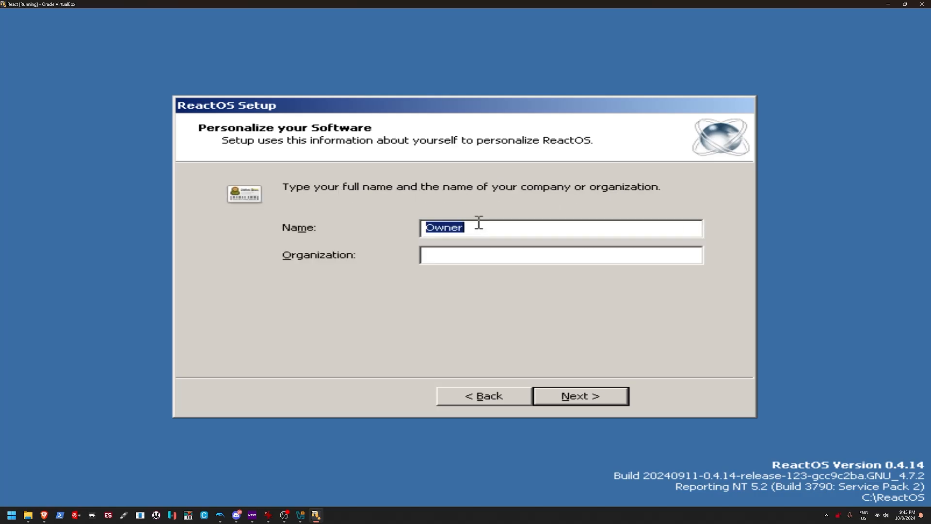
{"action": "type", "text": "fartz"}
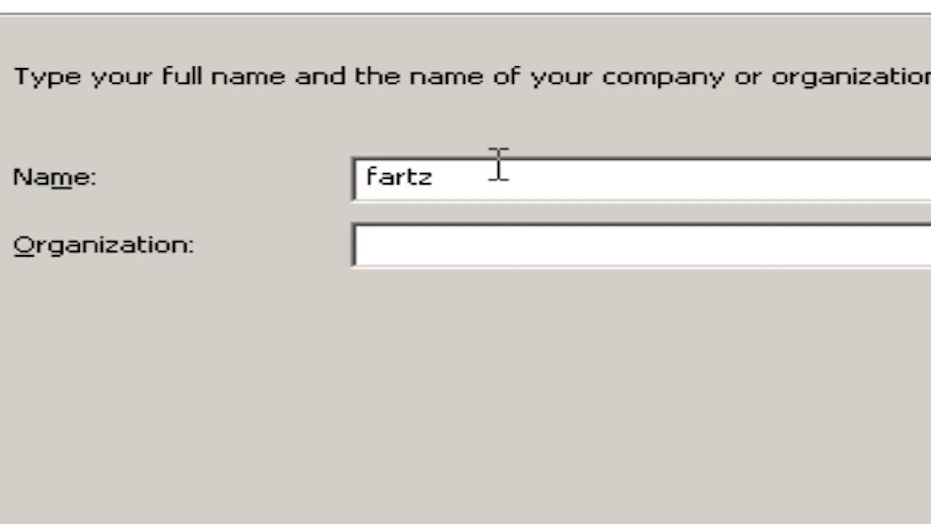
{"action": "left_click", "coordinate": [580, 395]}
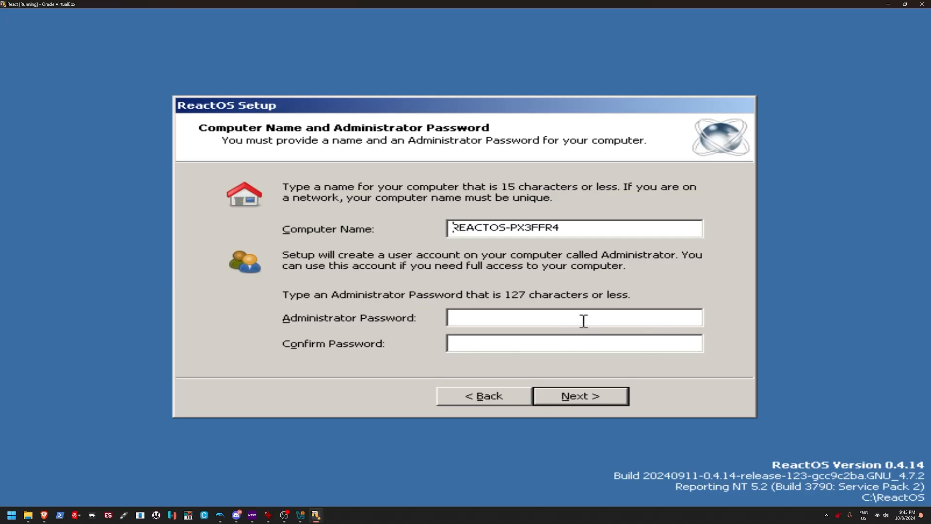
{"action": "mouse_move", "coordinate": [571, 361]}
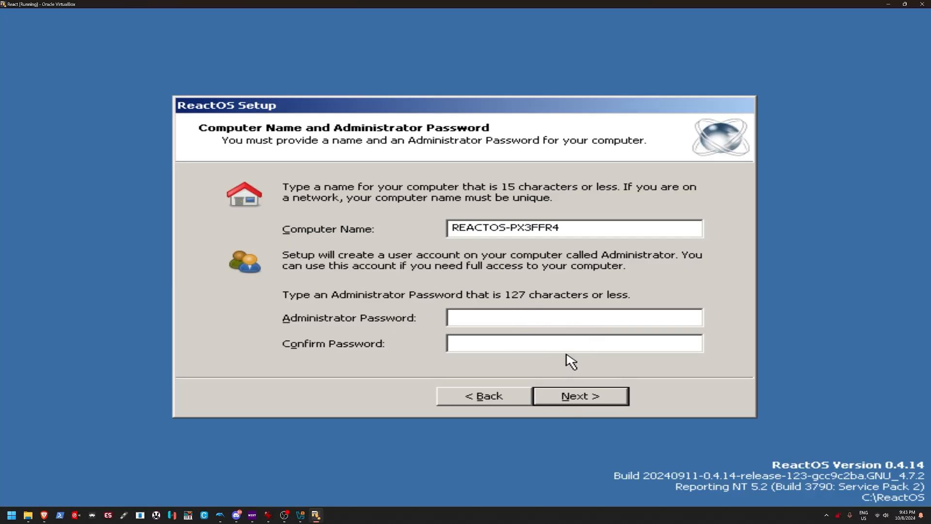
- Accept default computer name, date/time, Classic theme, typical network settings and workgroup
{"action": "left_click", "coordinate": [580, 396]}
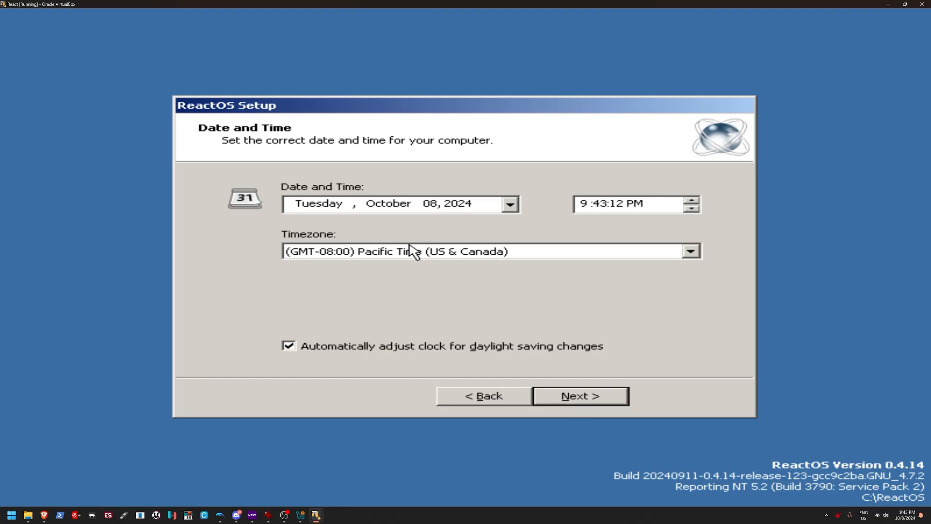
{"action": "left_click", "coordinate": [580, 396]}
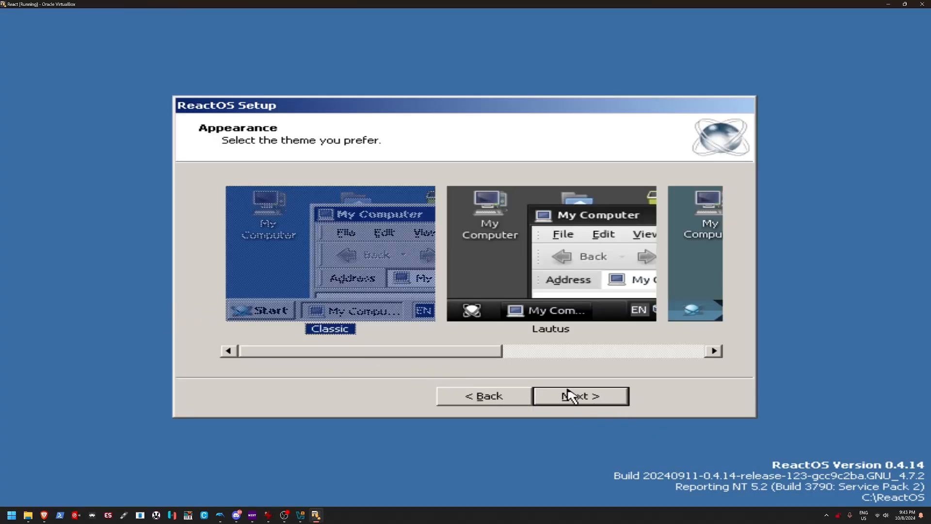
{"action": "left_click", "coordinate": [580, 396]}
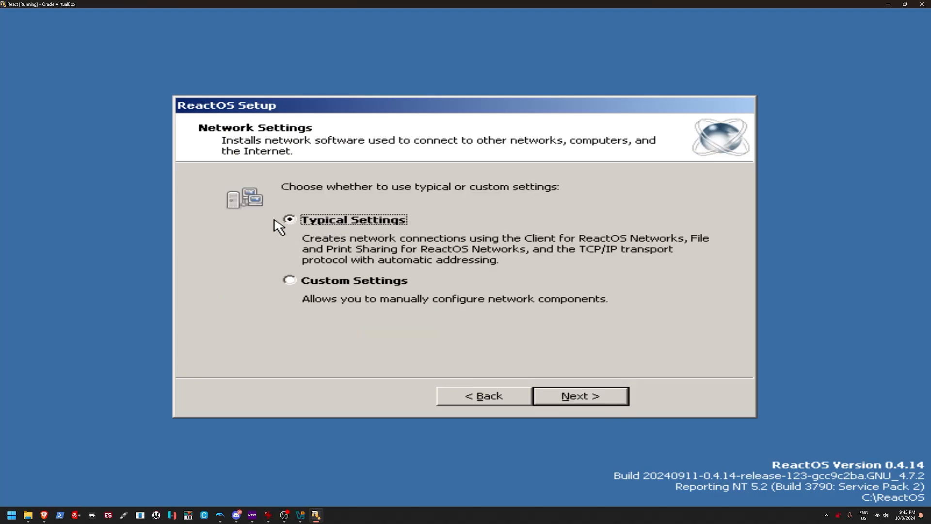
{"action": "mouse_move", "coordinate": [239, 212]}
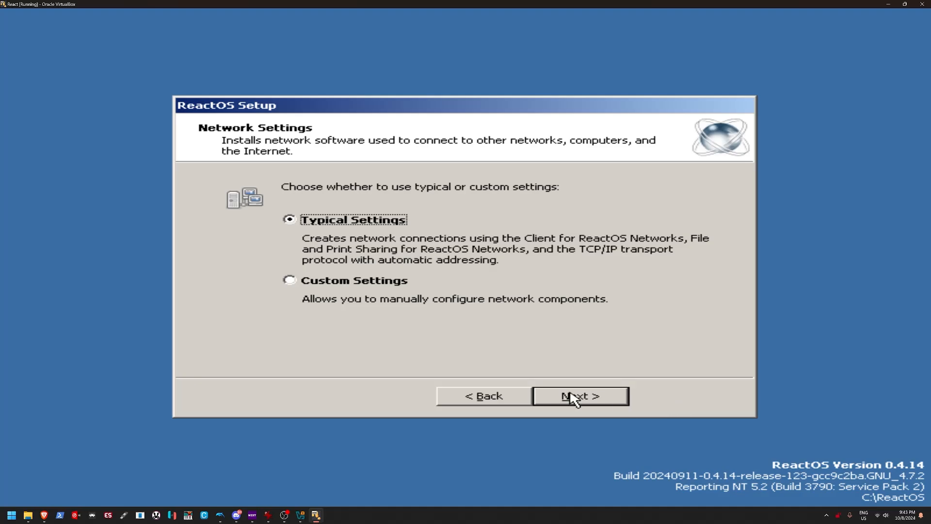
{"action": "left_click", "coordinate": [579, 396]}
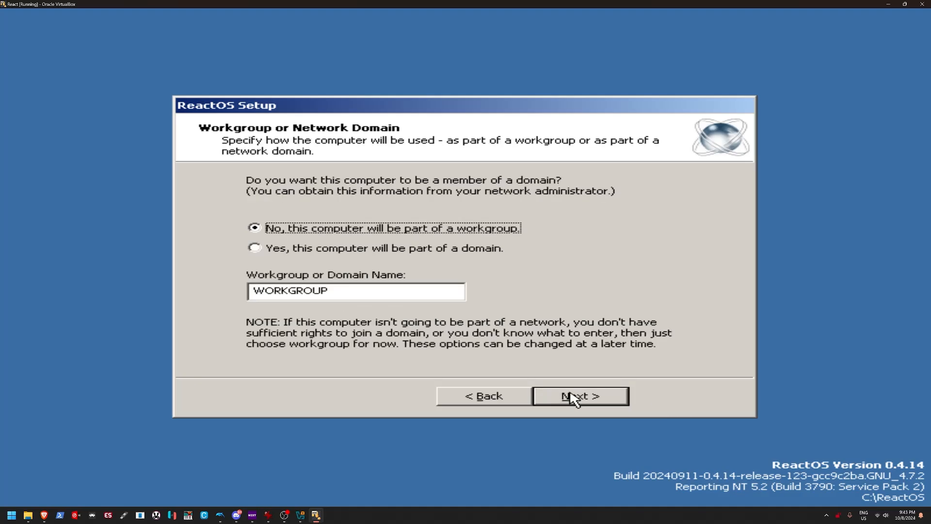
{"action": "left_click", "coordinate": [580, 396]}
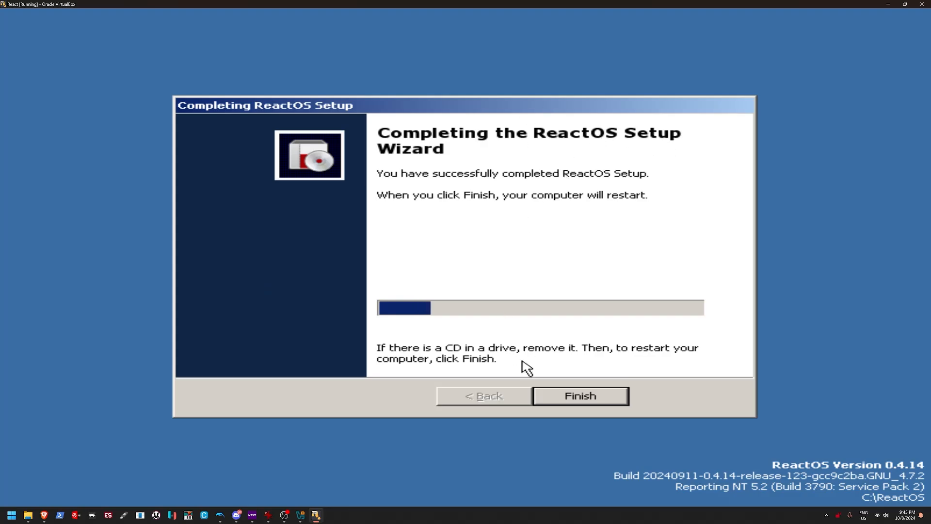
- Restart into the ReactOS desktop and install the system device driver automatically
{"action": "left_click", "coordinate": [579, 396]}
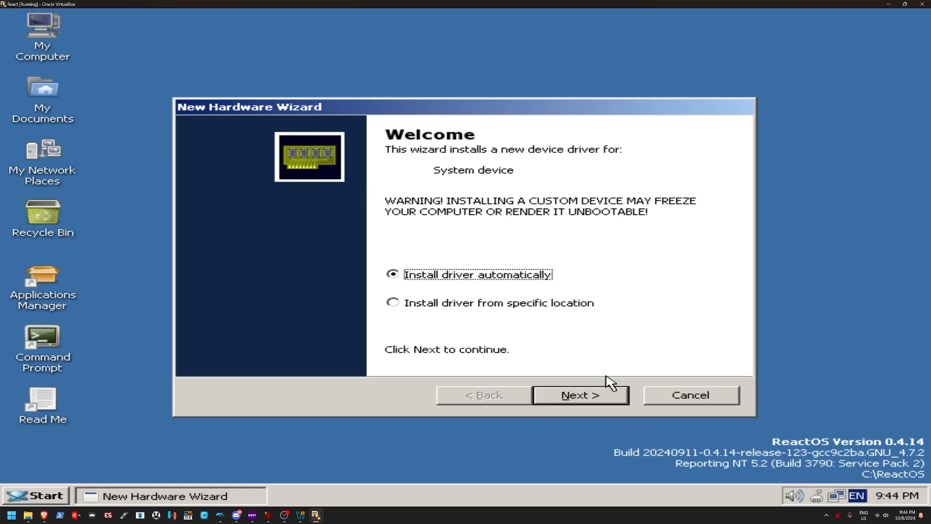
{"action": "left_click", "coordinate": [580, 394]}
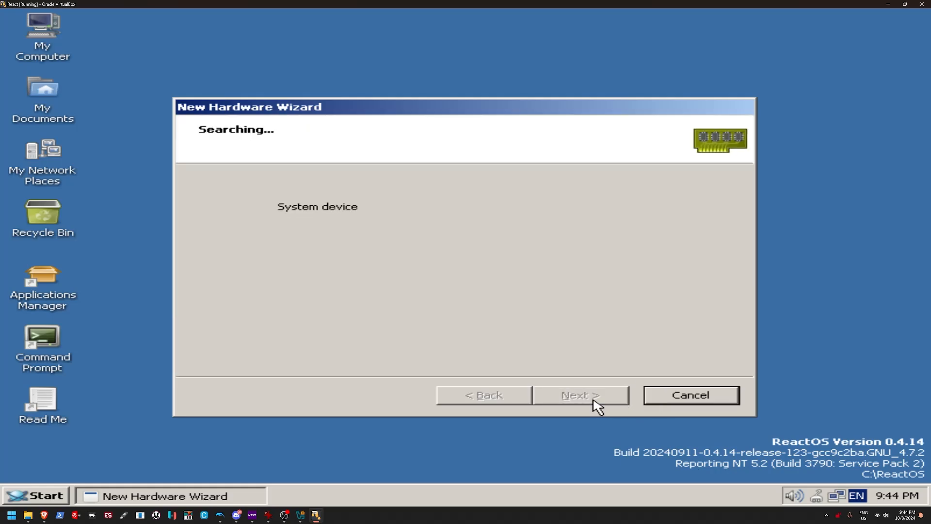
- Finish the system device driver and install the audio device driver automatically
{"action": "left_click", "coordinate": [579, 395]}
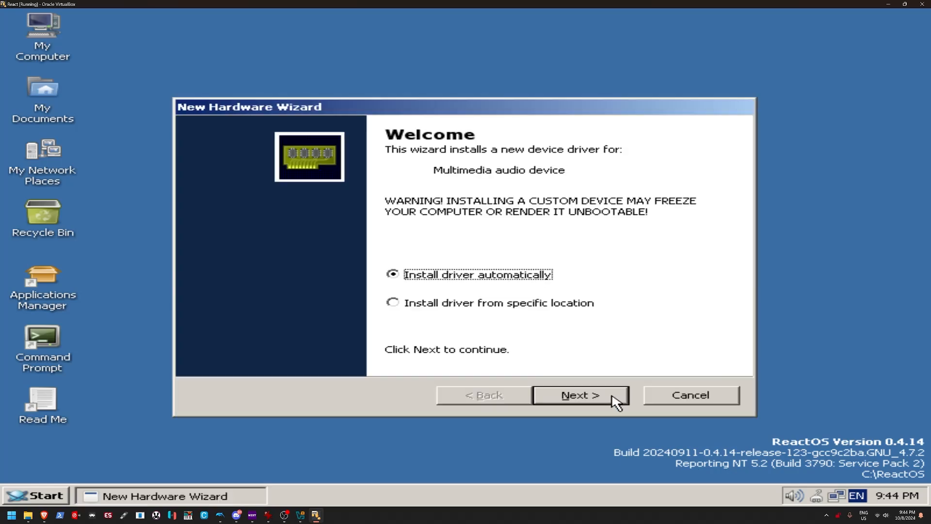
{"action": "left_click", "coordinate": [580, 394]}
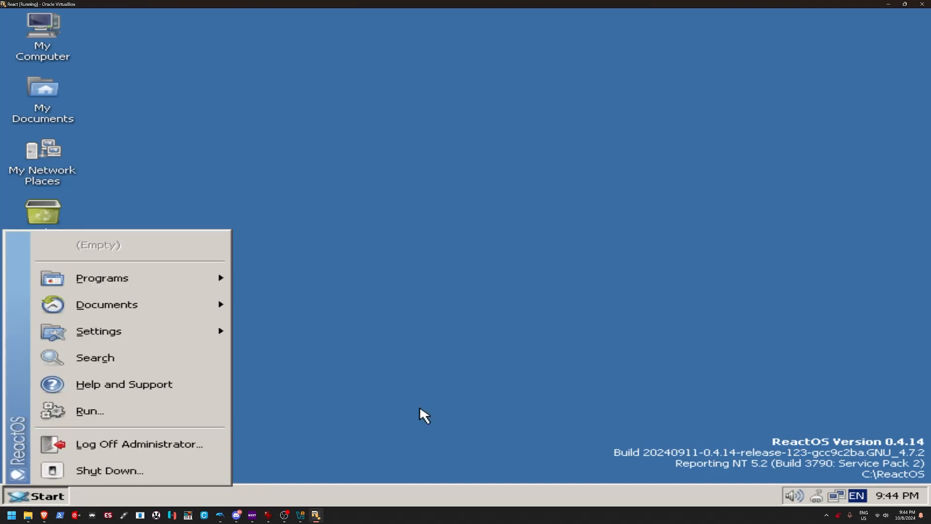
{"action": "mouse_move", "coordinate": [178, 278]}
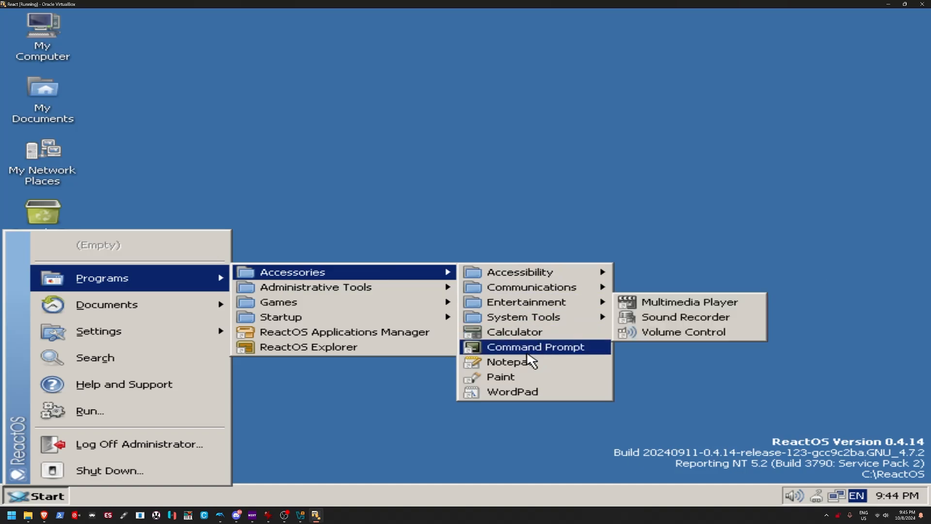
{"action": "mouse_move", "coordinate": [523, 317]}
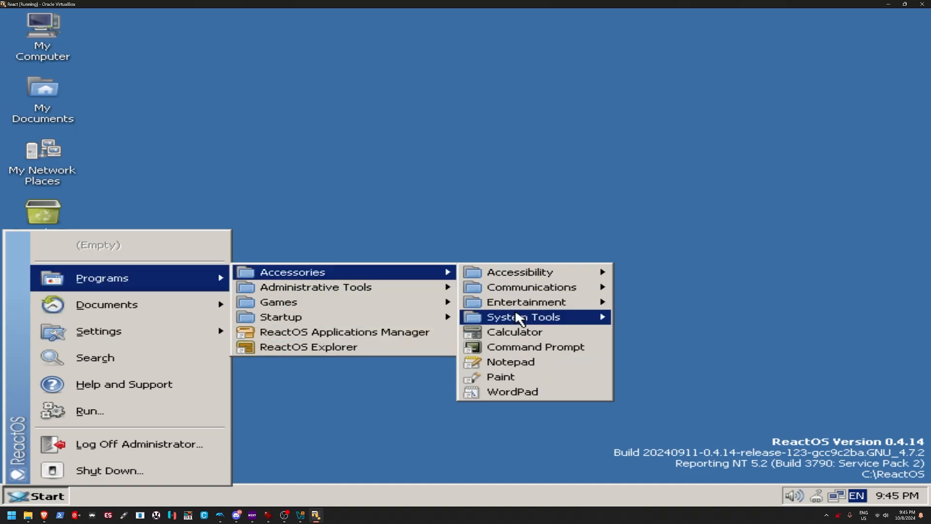
- Try Calculator and its About box, then type 'uihiuhihi' as sample text
{"action": "left_click", "coordinate": [514, 332]}
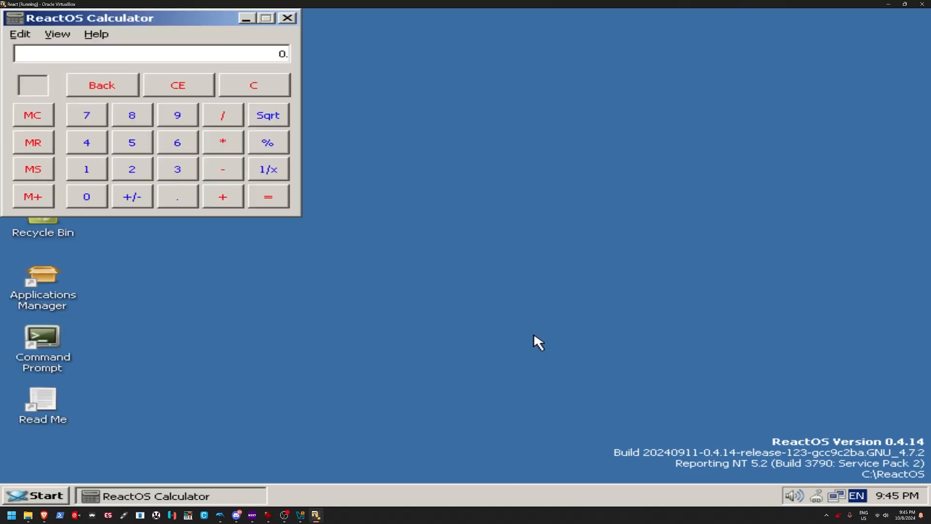
{"action": "left_click", "coordinate": [95, 33]}
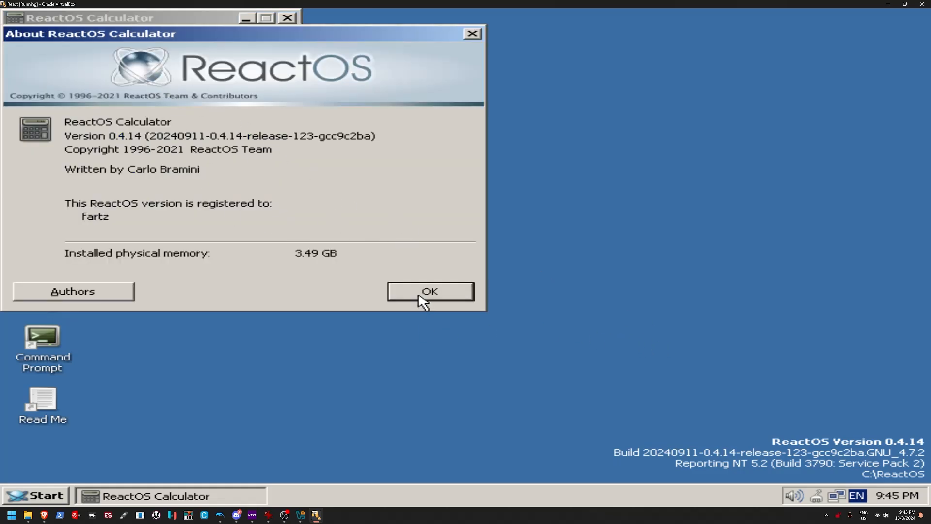
{"action": "left_click", "coordinate": [429, 291]}
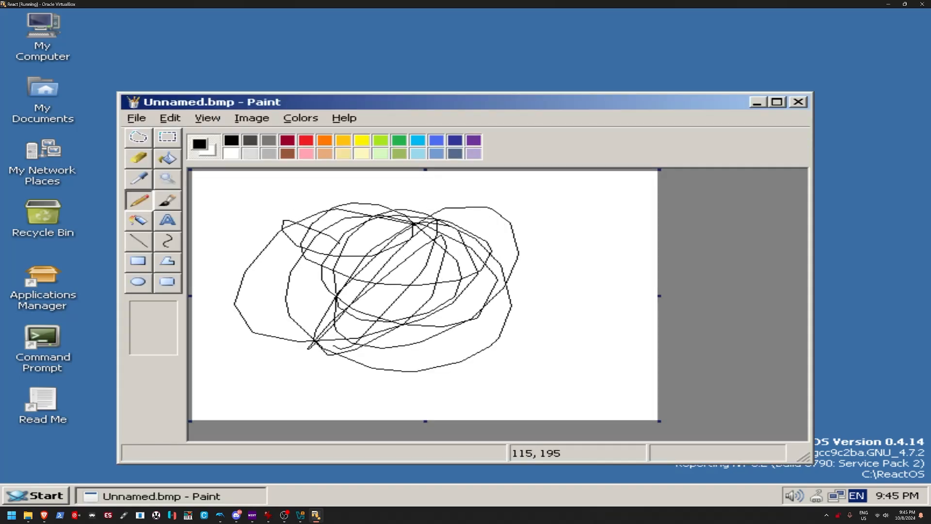
{"action": "left_click", "coordinate": [344, 117]}
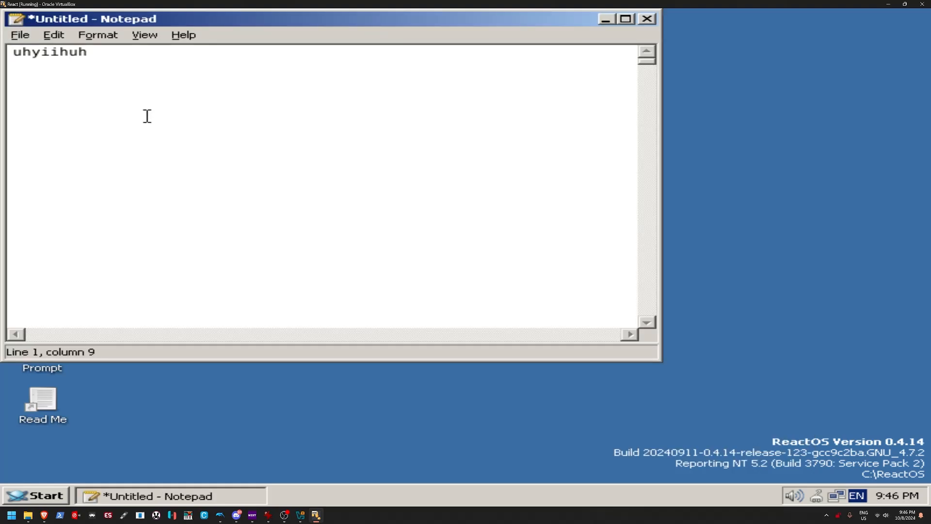
{"action": "type", "text": "uihiuhihi"}
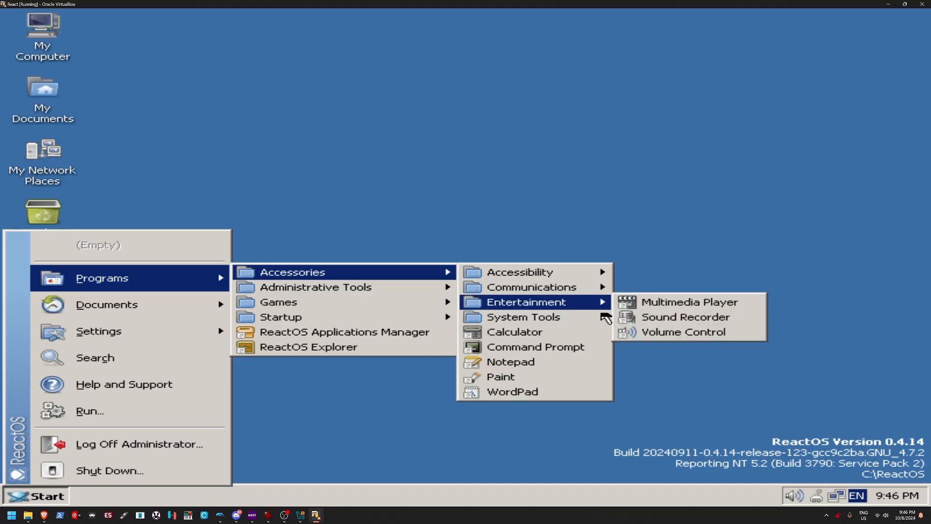
{"action": "mouse_move", "coordinate": [689, 302]}
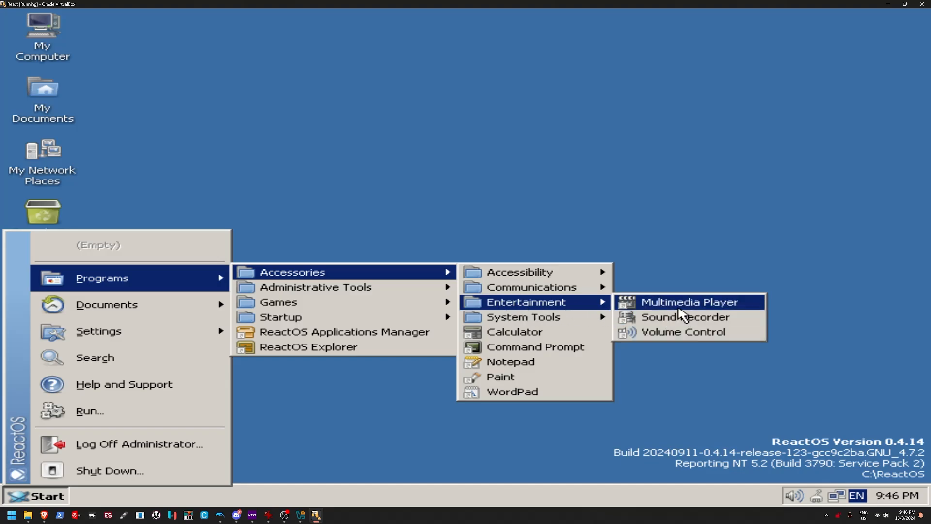
- View the Multimedia Player's version details under Help > About, then dismiss them
{"action": "left_click", "coordinate": [687, 302]}
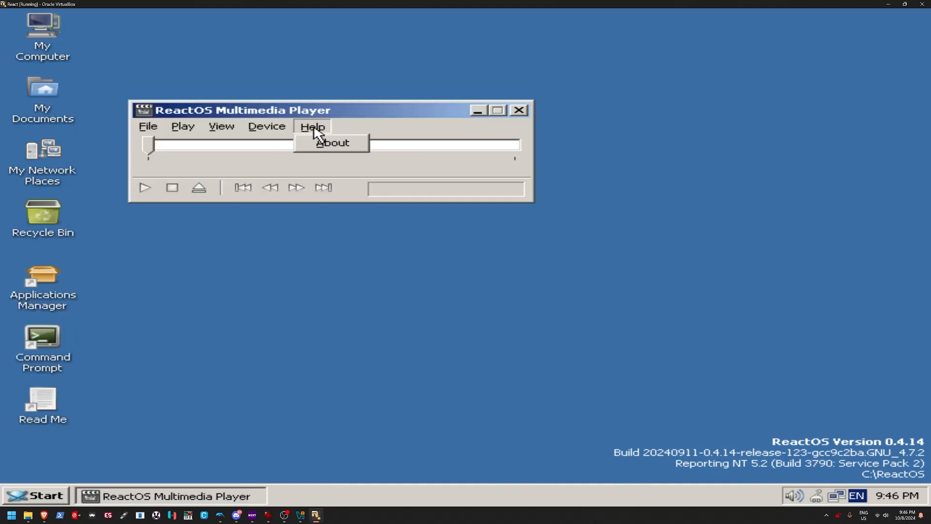
{"action": "left_click", "coordinate": [331, 143]}
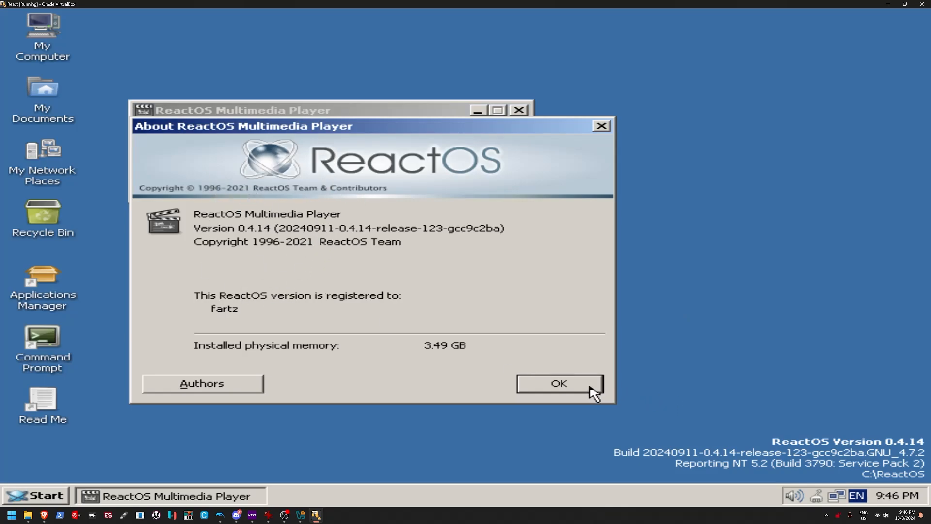
{"action": "left_click", "coordinate": [557, 383]}
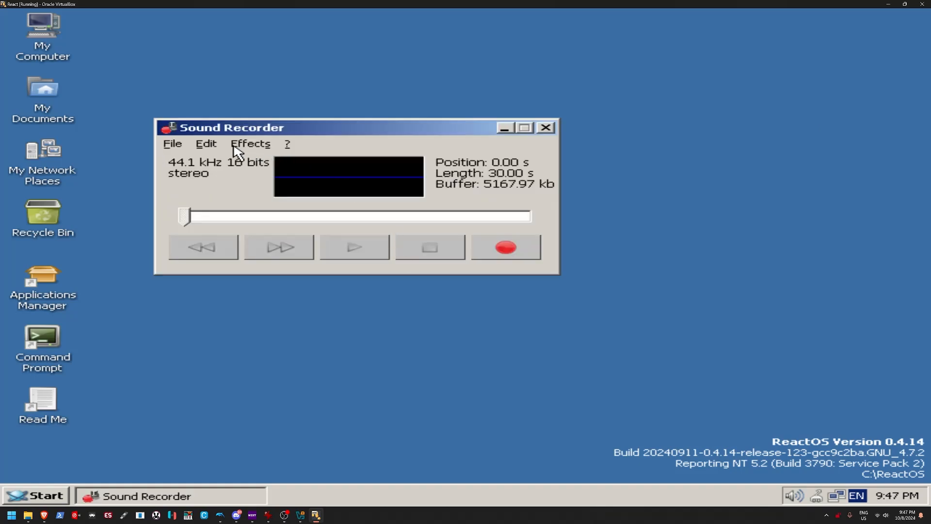
{"action": "left_click", "coordinate": [205, 143]}
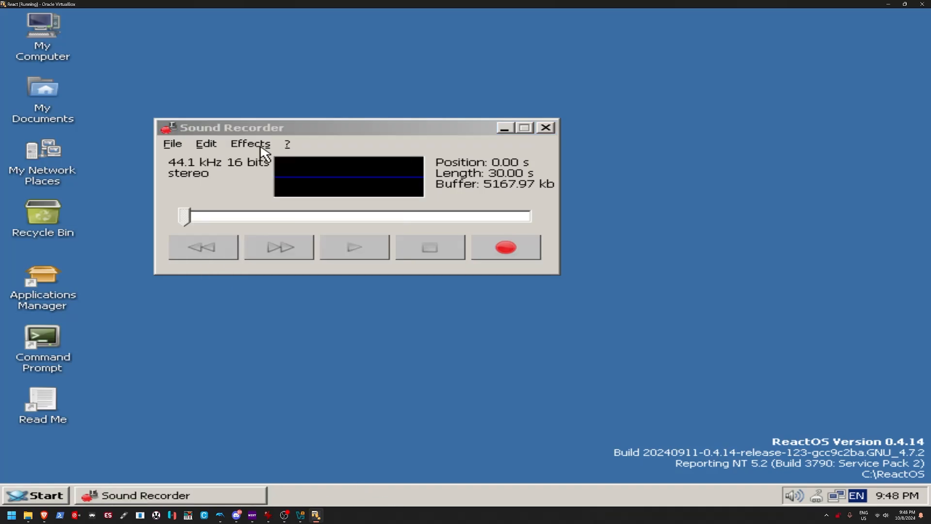
{"action": "left_click", "coordinate": [250, 144]}
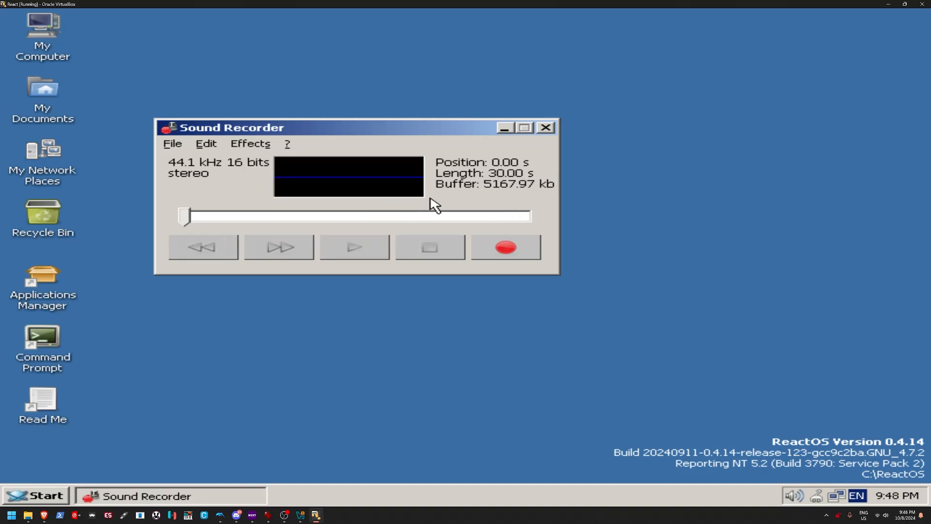
{"action": "mouse_move", "coordinate": [413, 186]}
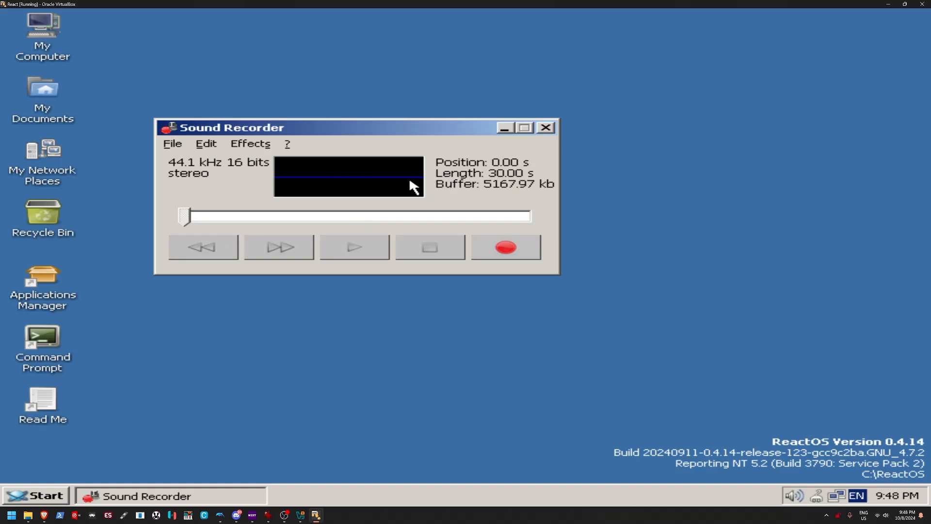
{"action": "left_click", "coordinate": [206, 143]}
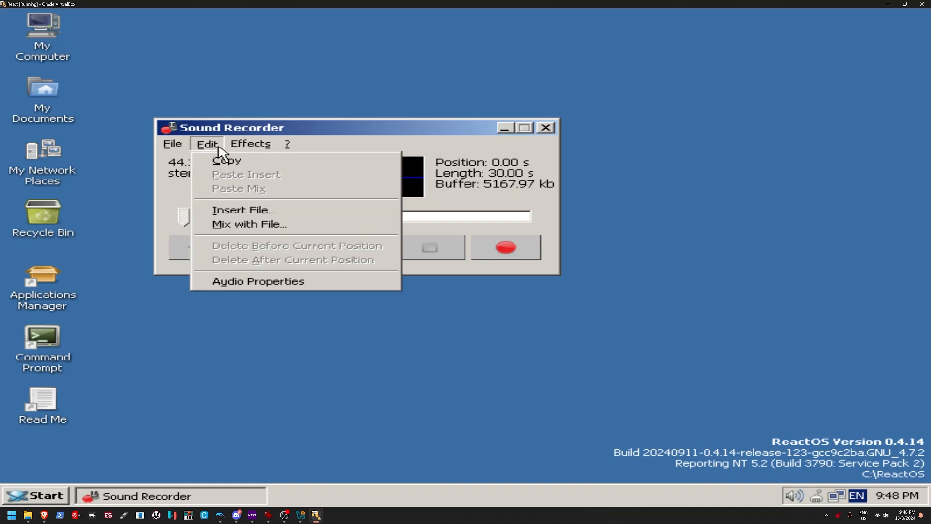
- Open Audio Properties, look through the Sounds tab's scheme and program events, then close it
{"action": "left_click", "coordinate": [258, 280]}
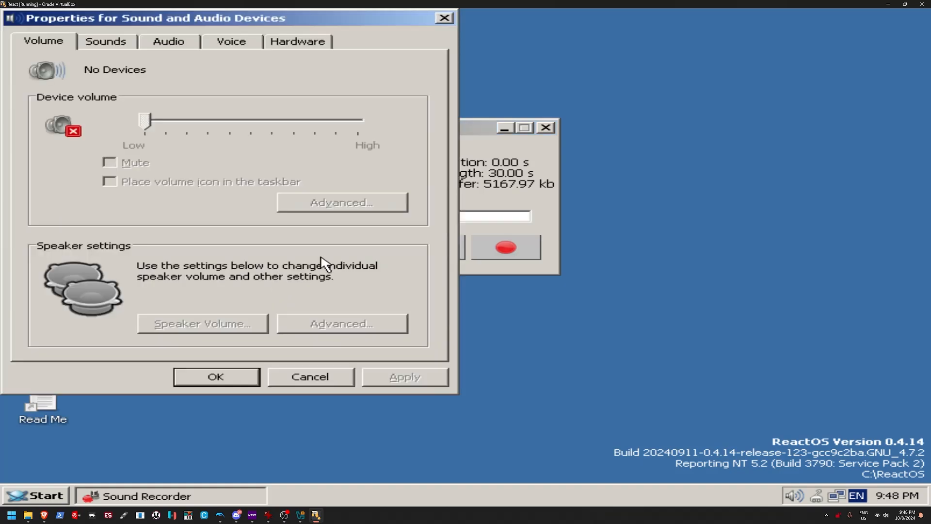
{"action": "left_click", "coordinate": [169, 41]}
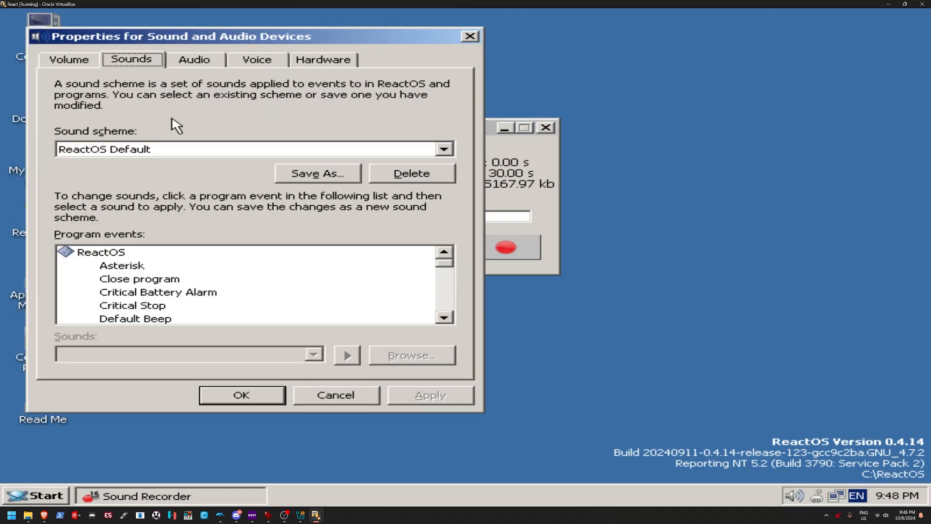
{"action": "left_click", "coordinate": [178, 149]}
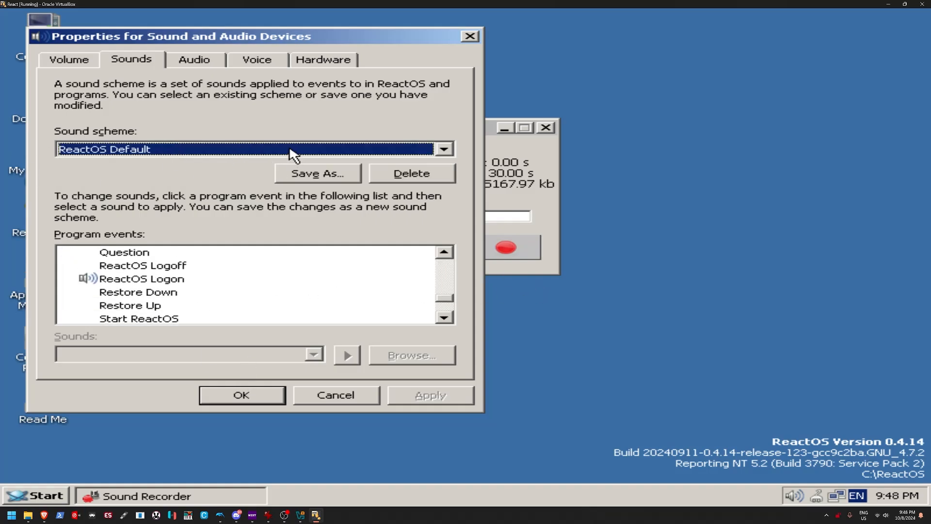
{"action": "left_click", "coordinate": [194, 59]}
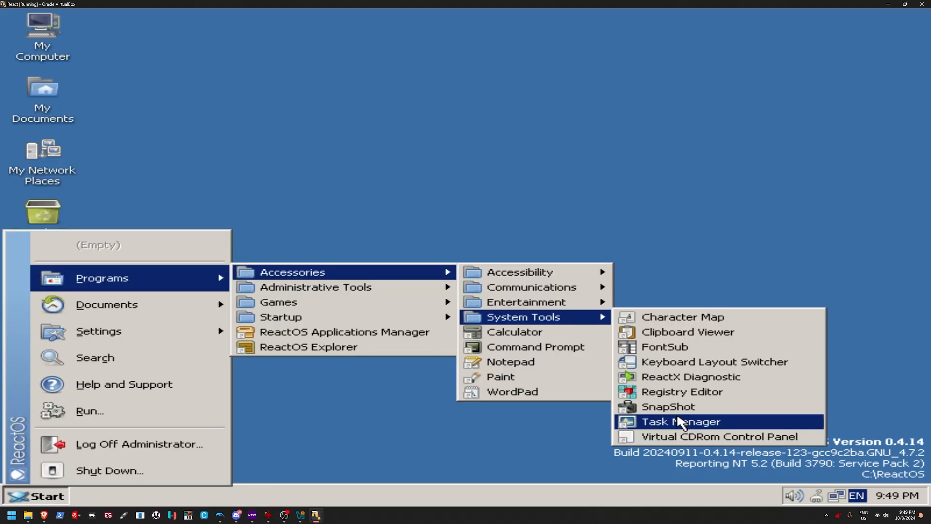
- Launch Task Manager from System Tools and view its Processes and Performance tabs
{"action": "left_click", "coordinate": [681, 421]}
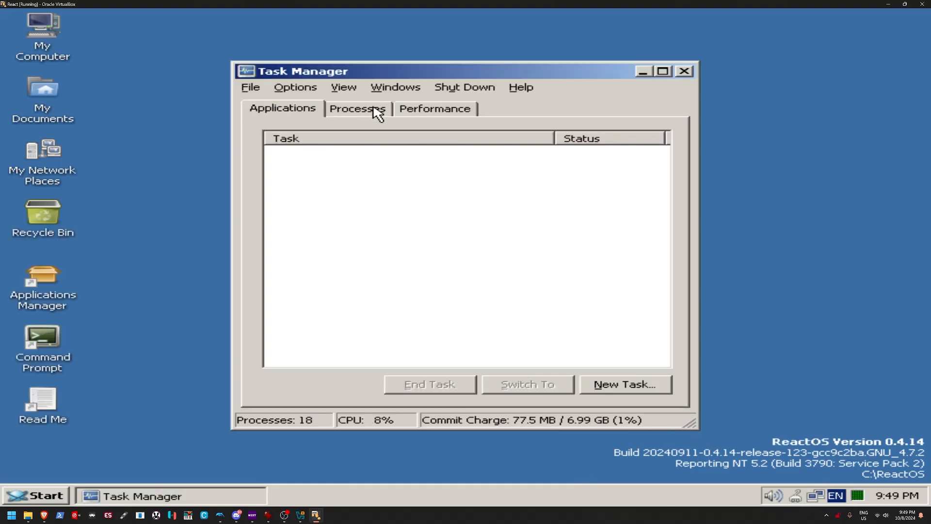
{"action": "left_click", "coordinate": [435, 108]}
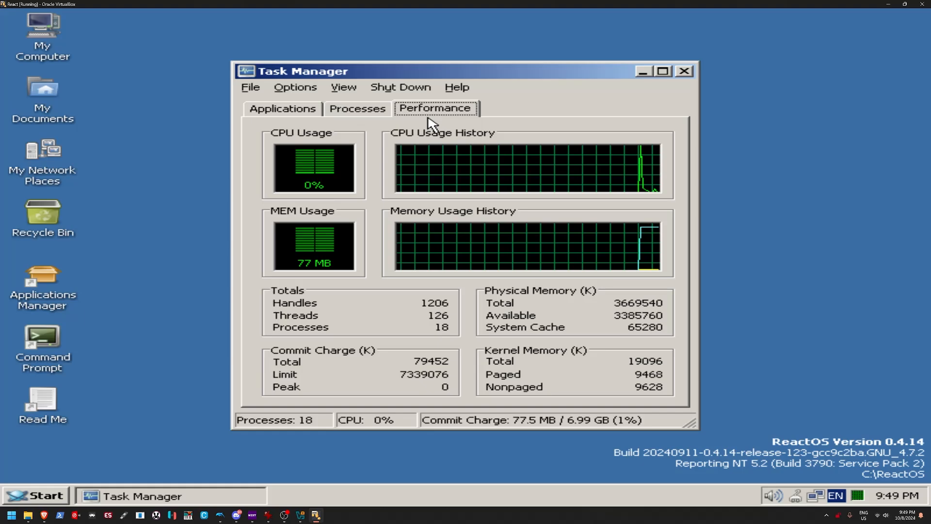
{"action": "mouse_move", "coordinate": [325, 123]}
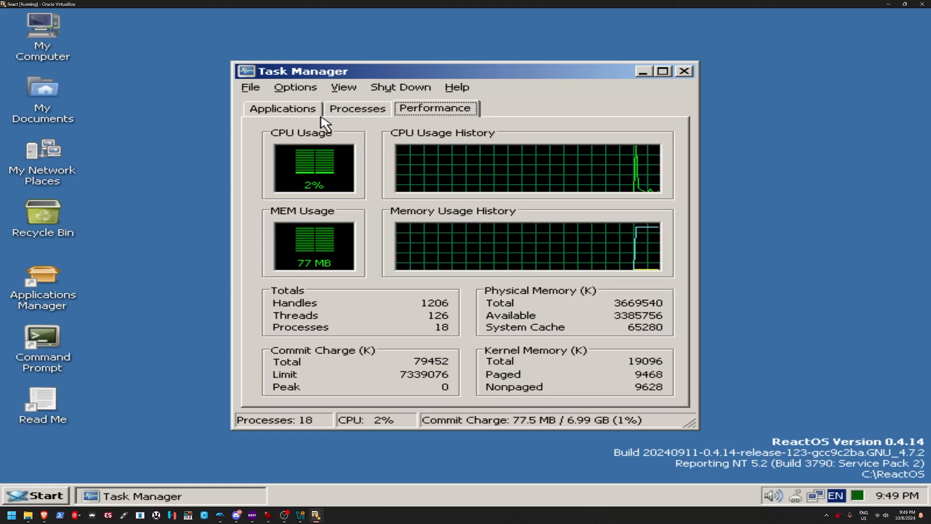
{"action": "mouse_move", "coordinate": [381, 115]}
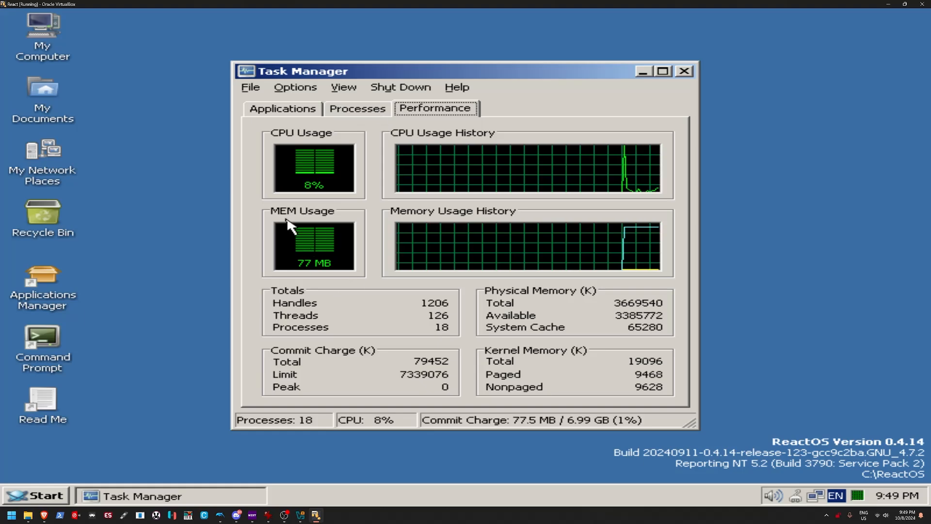
{"action": "mouse_move", "coordinate": [320, 269]}
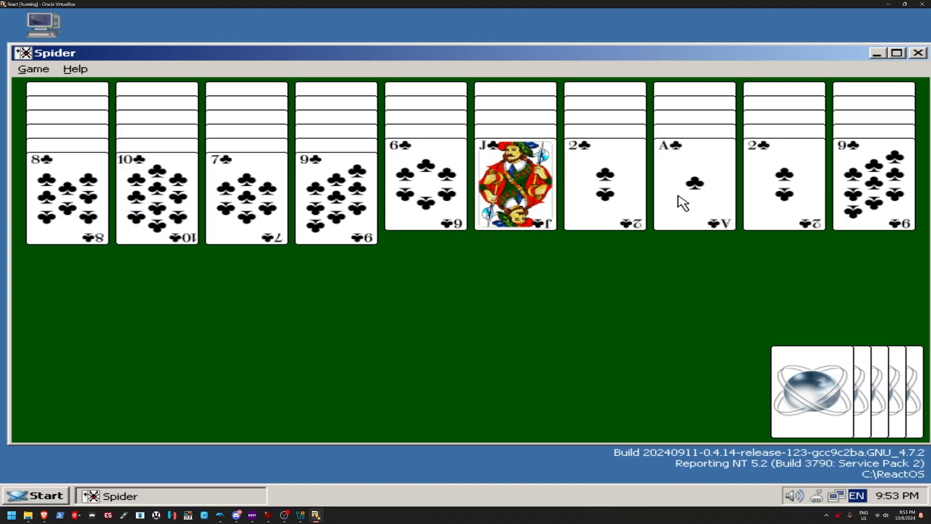
- Close Spider Solitaire and start WineMine from the Games menu
{"action": "left_click", "coordinate": [35, 495]}
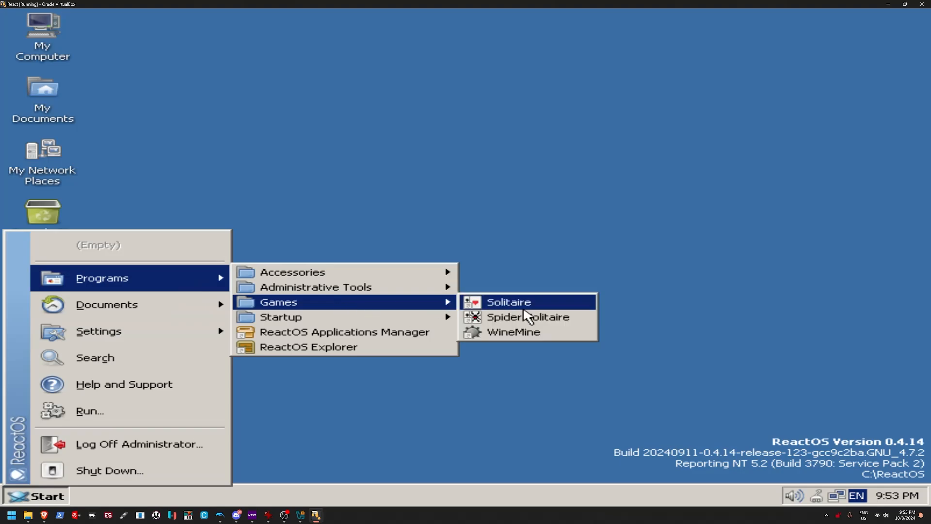
{"action": "left_click", "coordinate": [514, 331]}
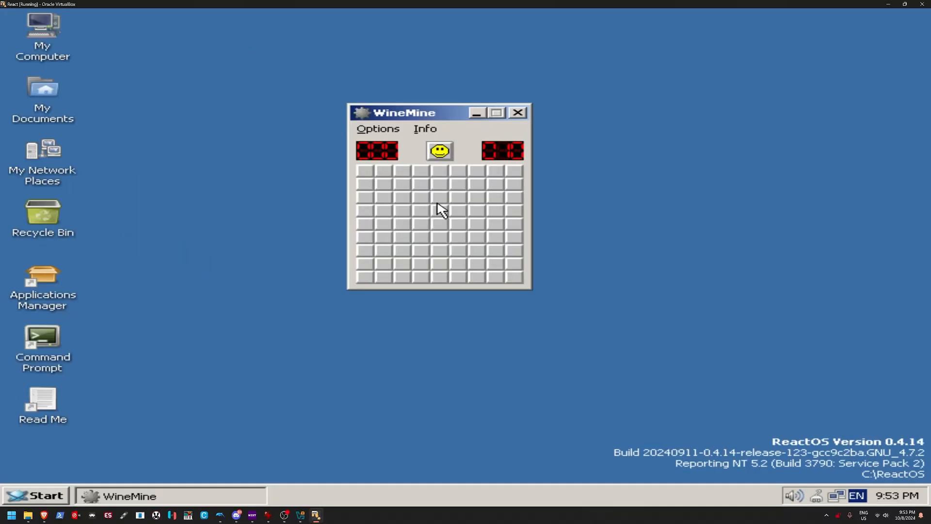
- Play a first WineMine round, uncovering squares until a mine is hit
{"action": "left_click", "coordinate": [439, 210]}
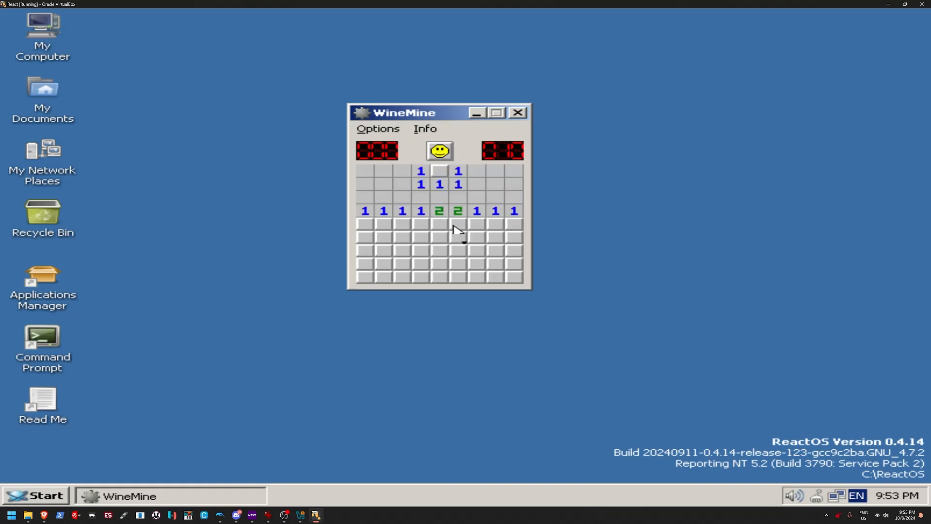
{"action": "left_click", "coordinate": [458, 225]}
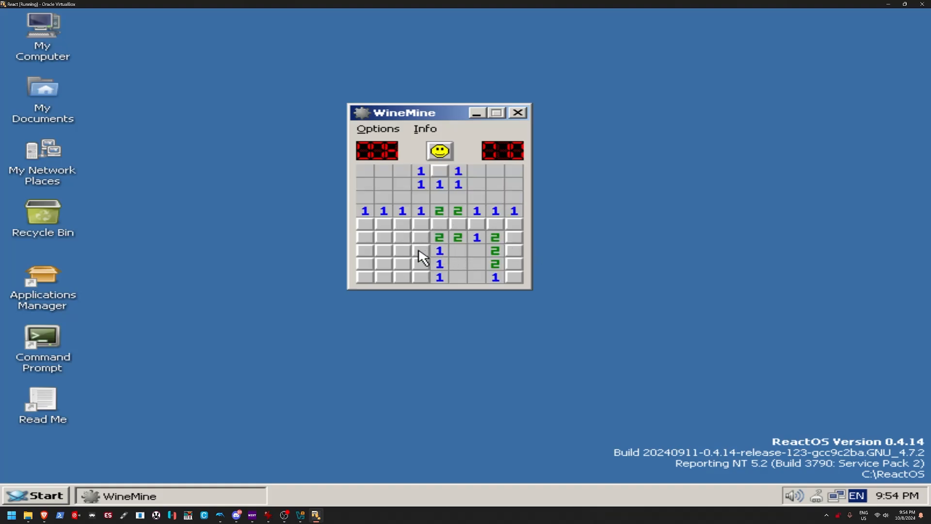
{"action": "left_click", "coordinate": [420, 250]}
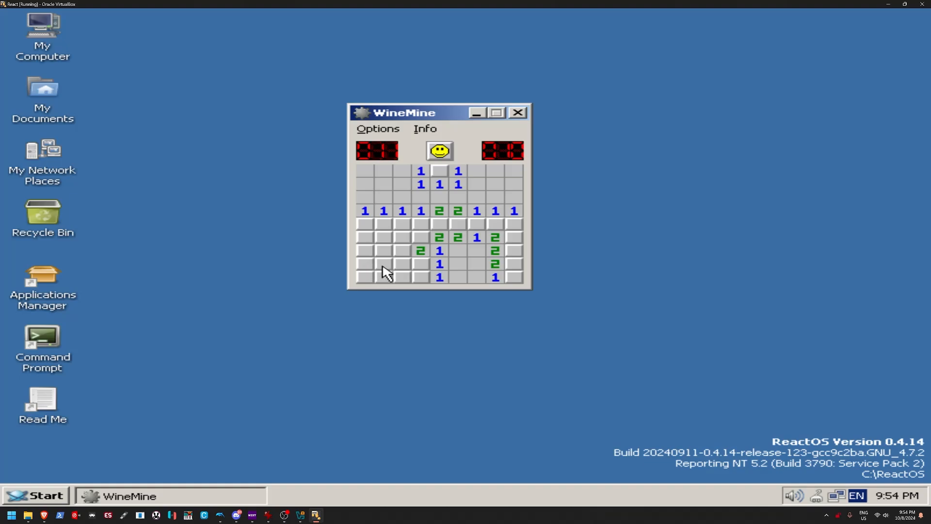
{"action": "left_click", "coordinate": [383, 264]}
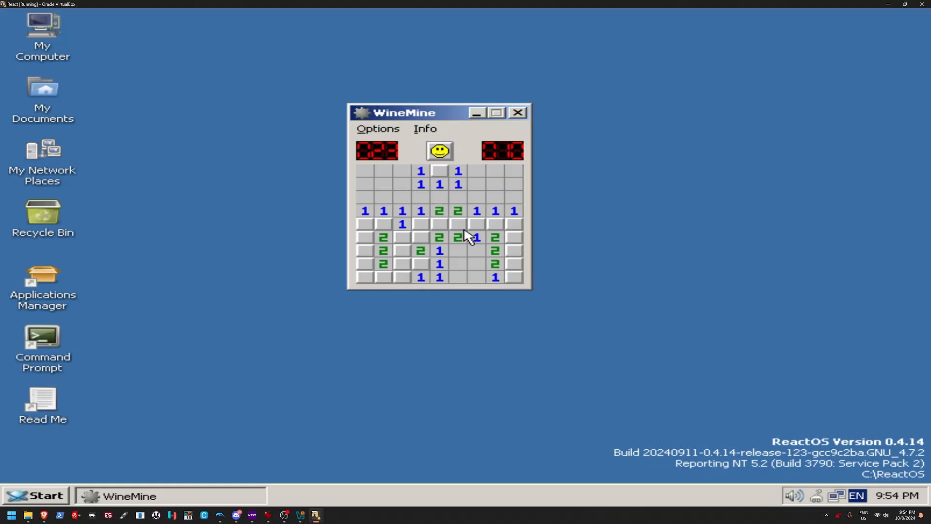
{"action": "left_click", "coordinate": [513, 224]}
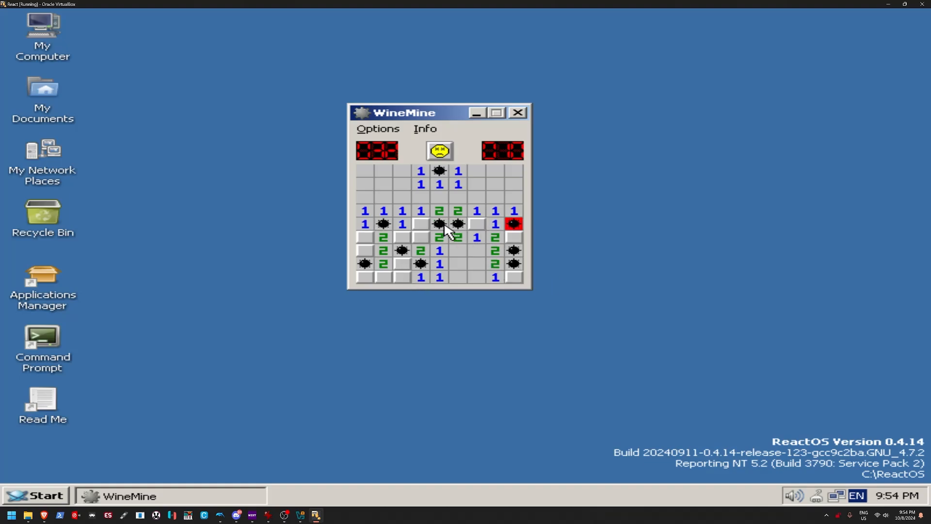
- Play a second WineMine round that also ends on a mine, then open the Start menu's Games list
{"action": "left_click", "coordinate": [439, 150]}
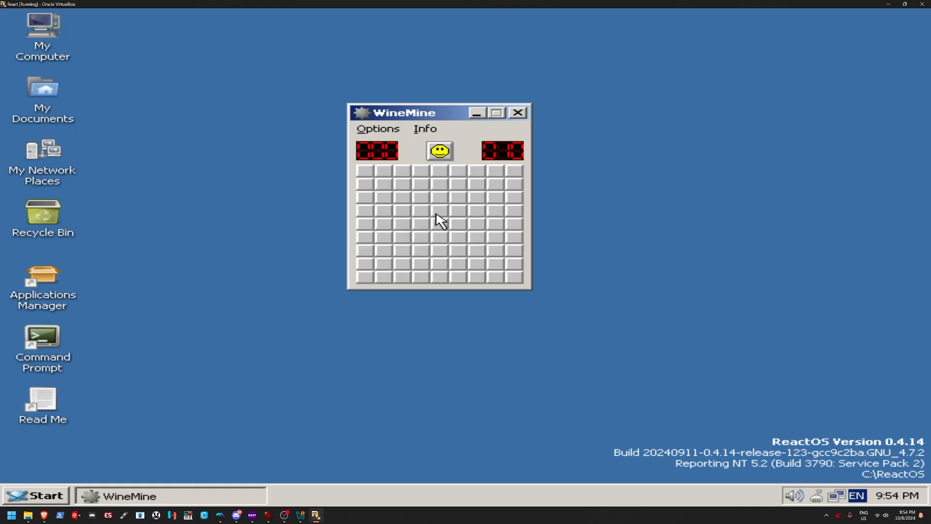
{"action": "left_click", "coordinate": [439, 224]}
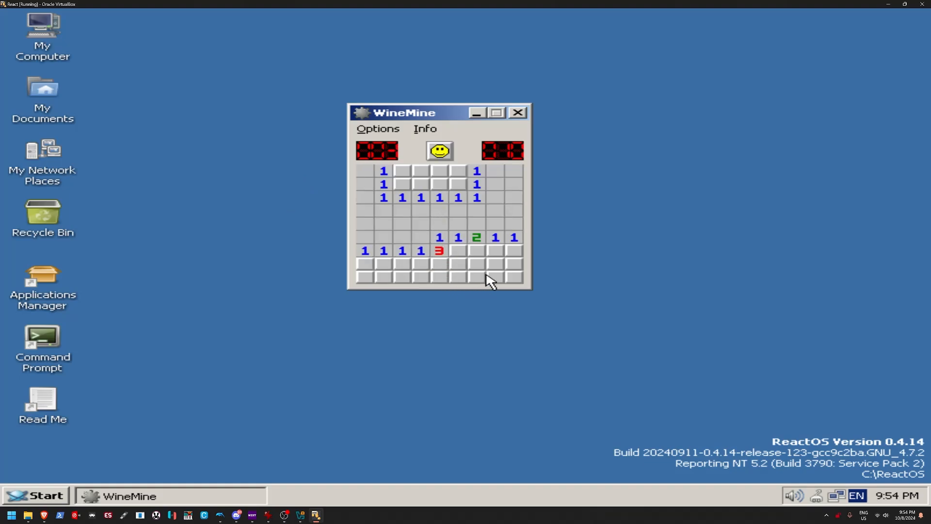
{"action": "left_click", "coordinate": [476, 276]}
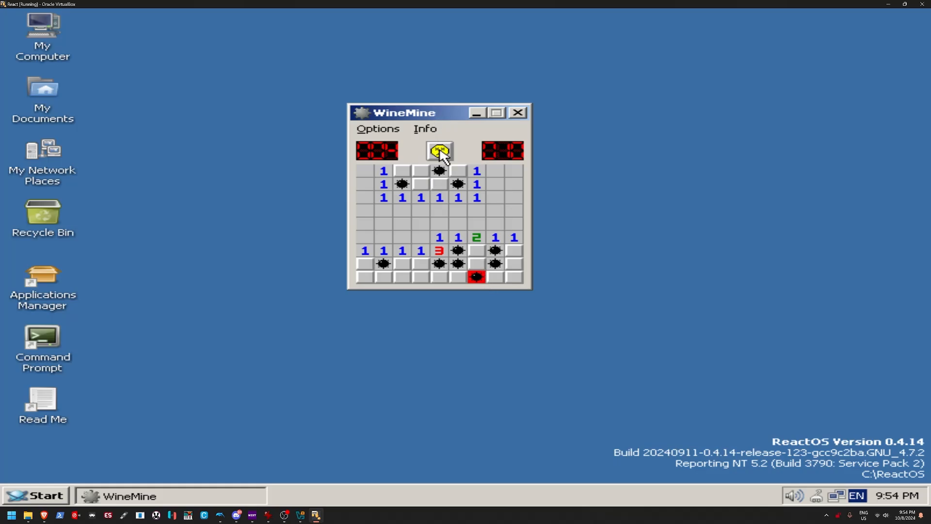
{"action": "left_click", "coordinate": [439, 151]}
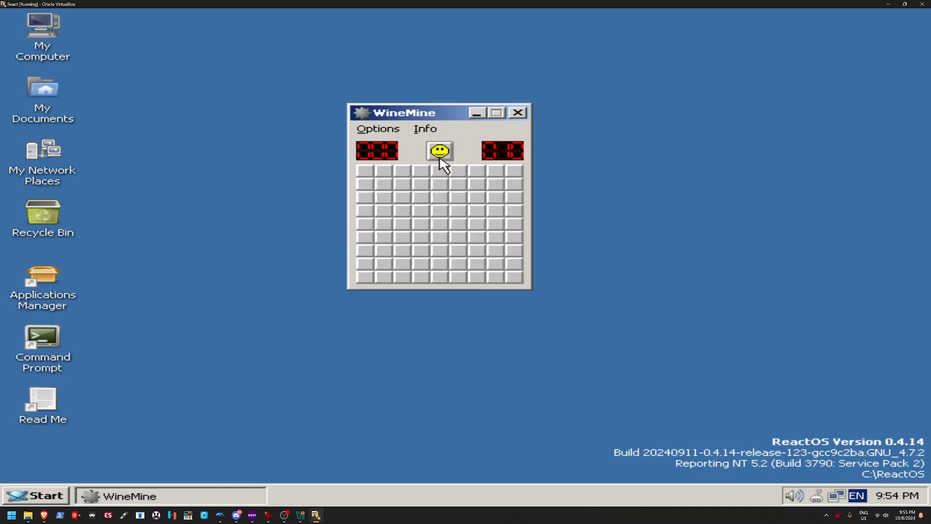
{"action": "left_click", "coordinate": [36, 495]}
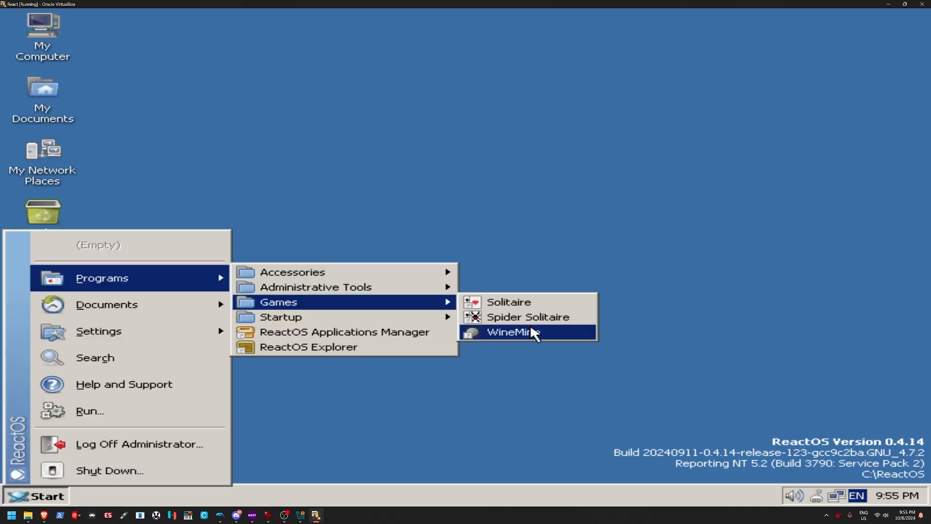
{"action": "mouse_move", "coordinate": [280, 317]}
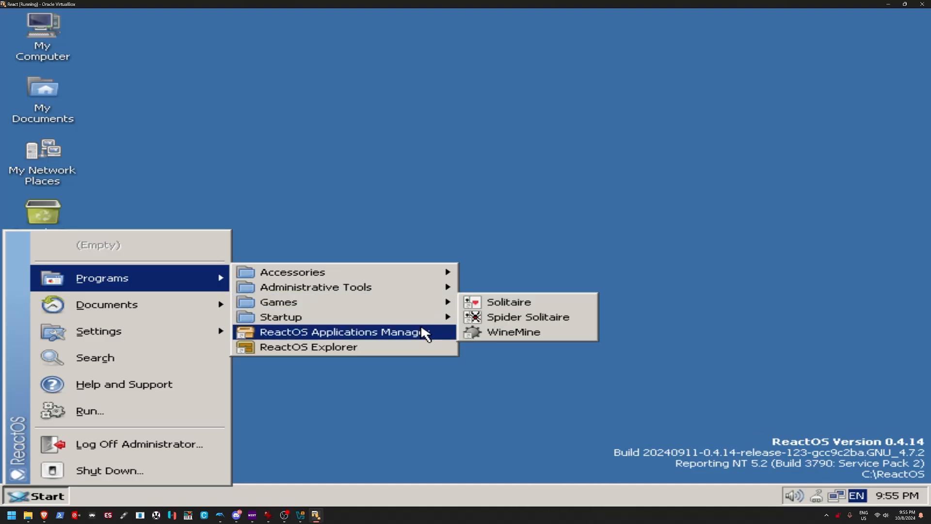
- Launch Service Manager and scroll through its list of 22 services
{"action": "left_click", "coordinate": [341, 331]}
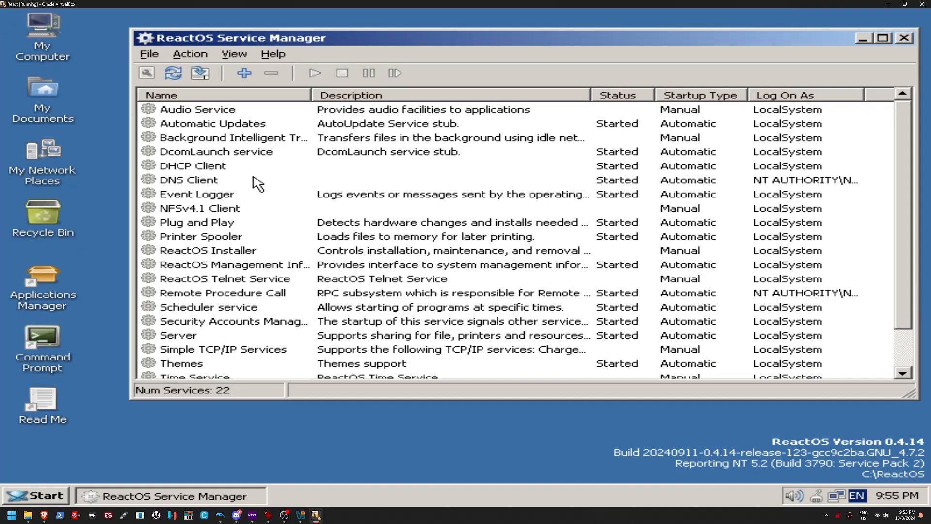
{"action": "mouse_move", "coordinate": [909, 112]}
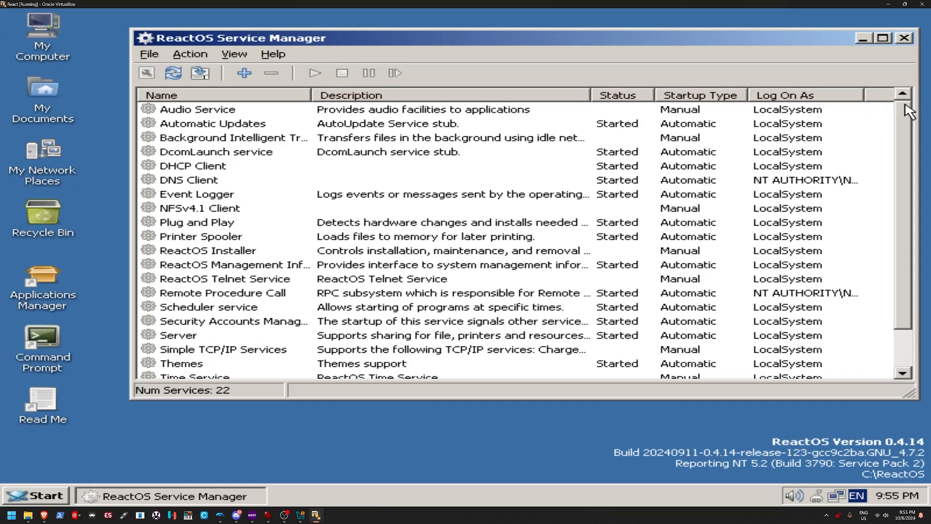
{"action": "scroll", "scroll_direction": "down", "scroll_amount": 3}
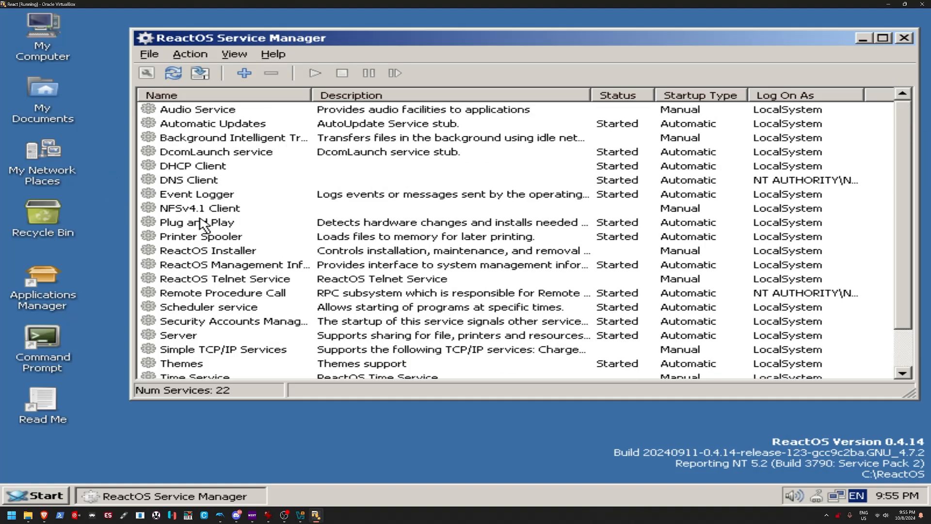
{"action": "mouse_move", "coordinate": [318, 194]}
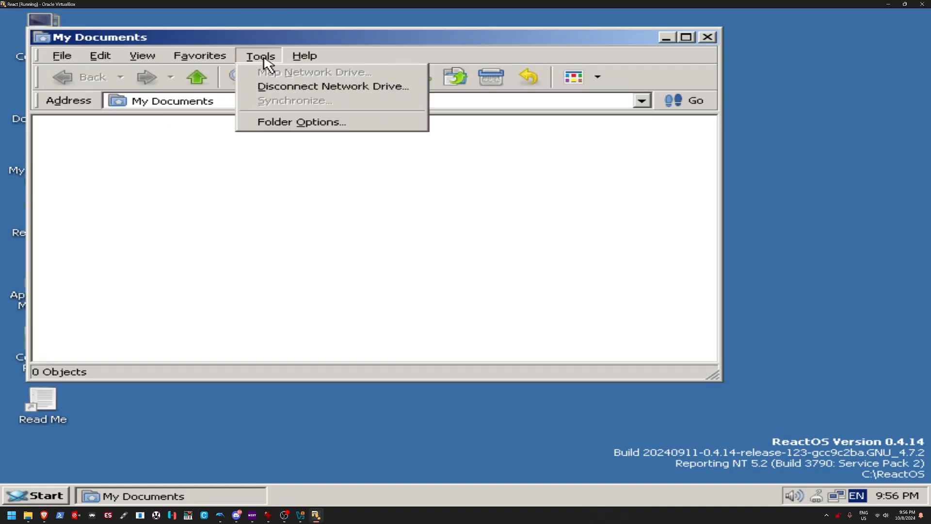
- From My Documents, show About ReactOS with version 0.4.14 and 3.49 GB memory
{"action": "left_click", "coordinate": [304, 55]}
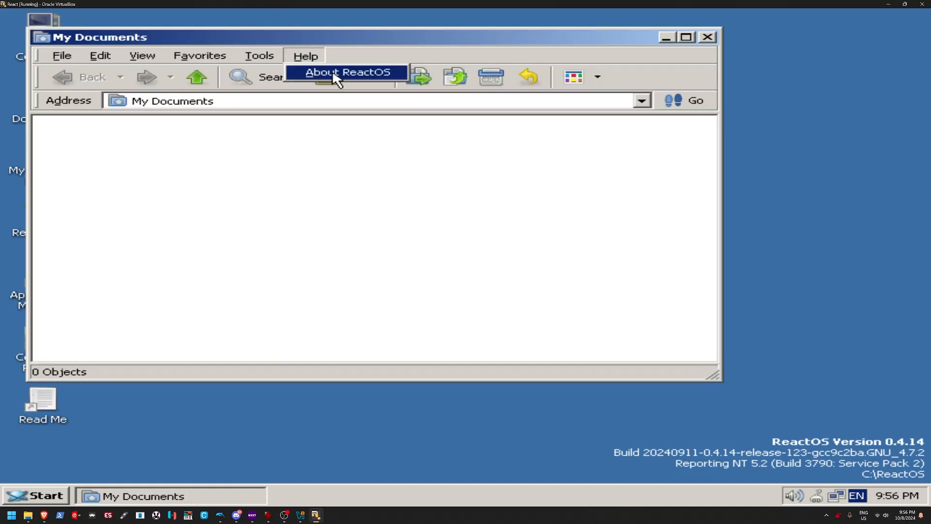
{"action": "left_click", "coordinate": [350, 71]}
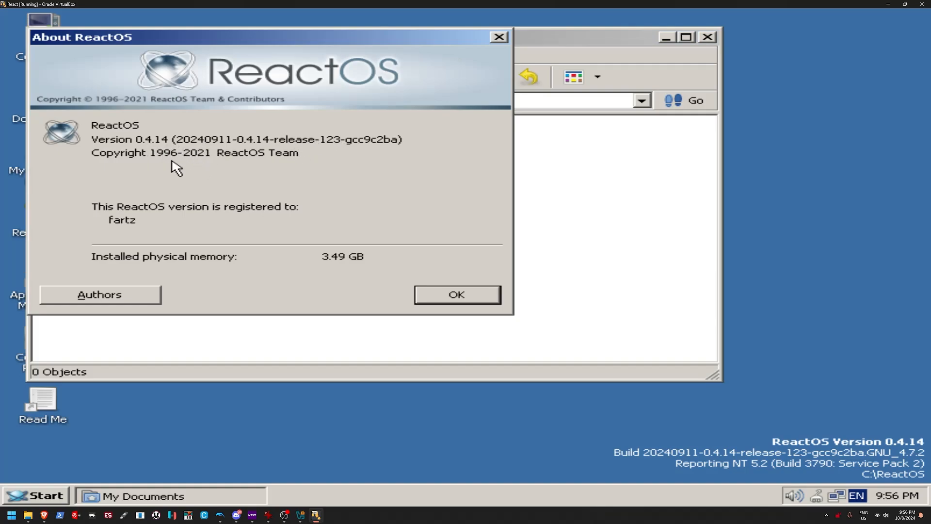
{"action": "mouse_move", "coordinate": [178, 207]}
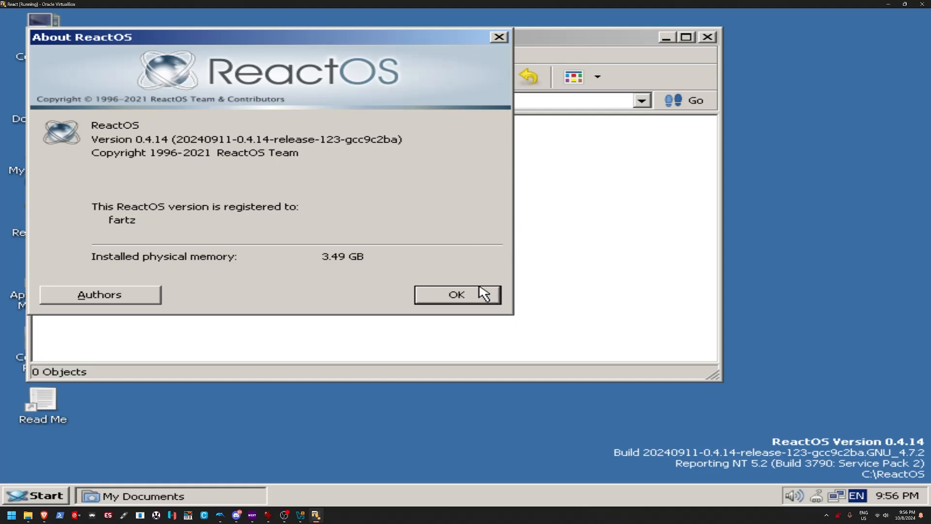
- Dismiss About ReactOS, then browse into the system32 folder and scroll its contents
{"action": "left_click", "coordinate": [455, 294]}
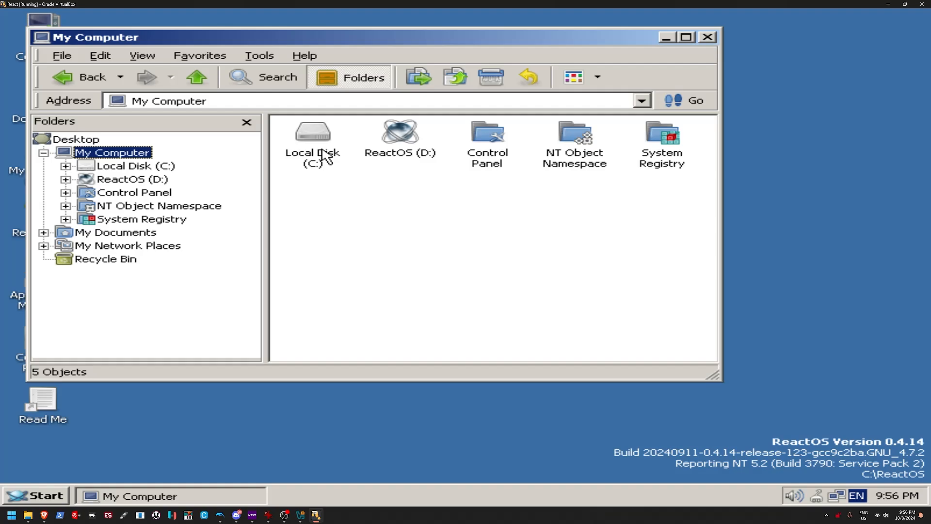
{"action": "mouse_move", "coordinate": [419, 136]}
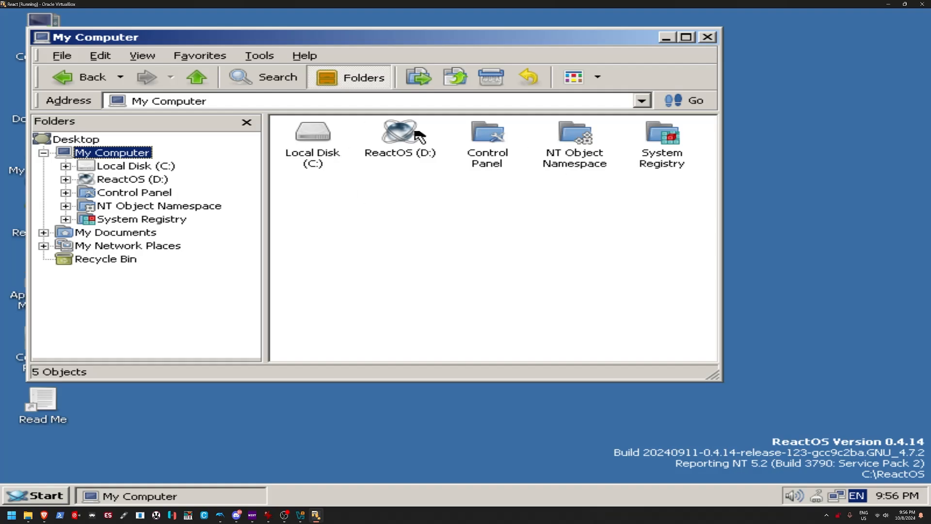
{"action": "mouse_move", "coordinate": [389, 154]}
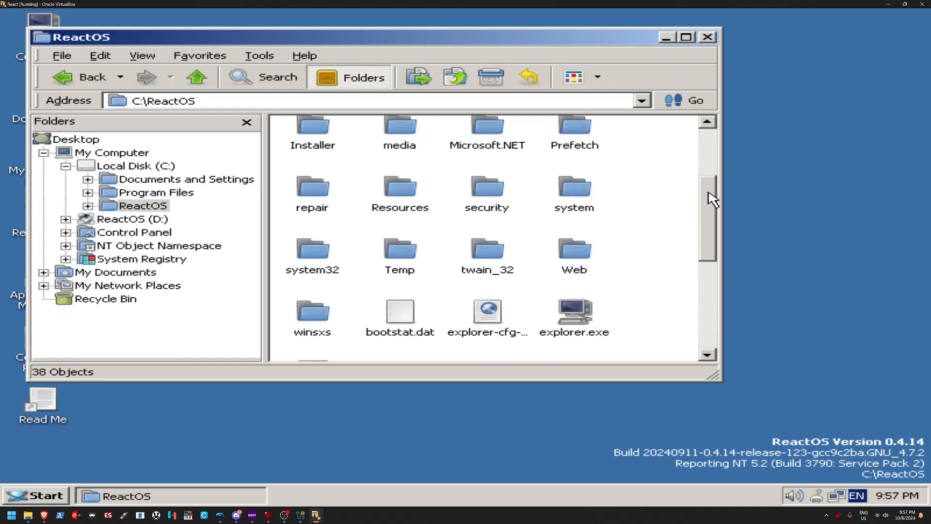
{"action": "double_click", "coordinate": [312, 249]}
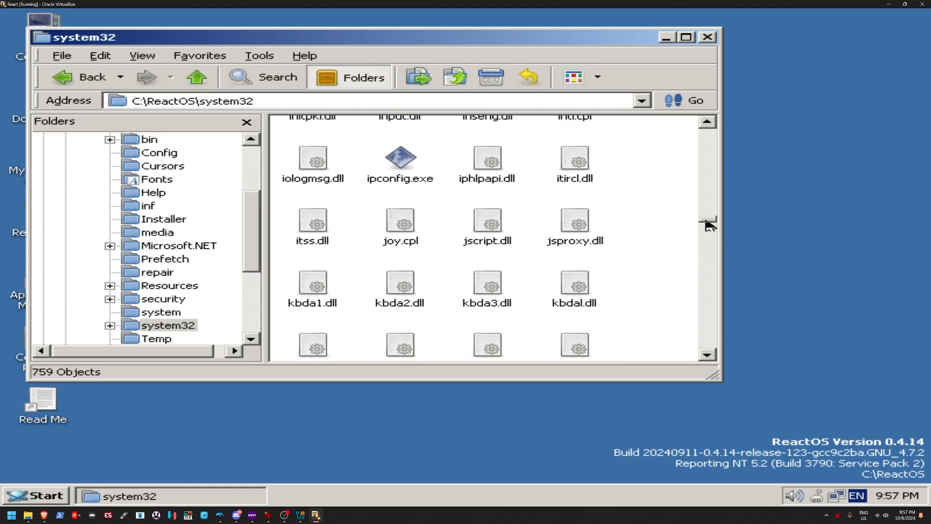
{"action": "scroll", "scroll_direction": "down", "scroll_amount": 3}
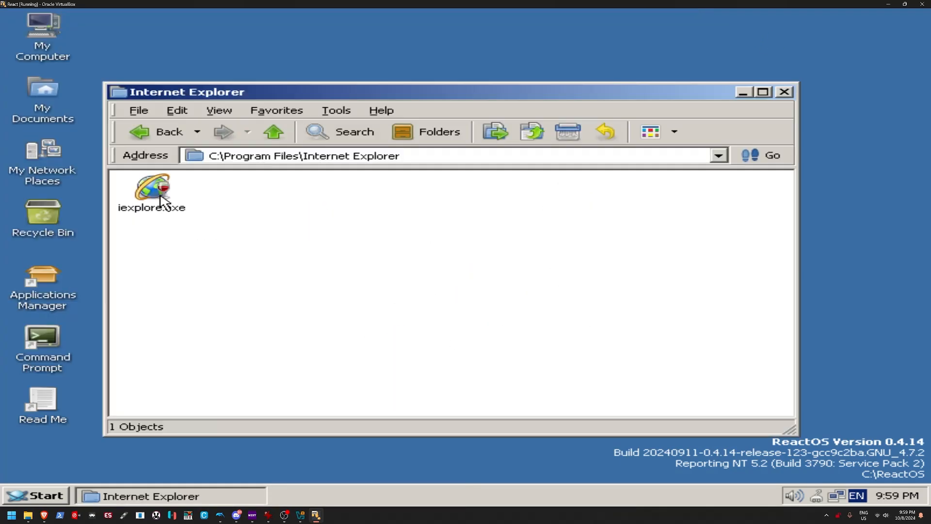
- Launch iexplore.exe, enter a web address, and start the 32-bit Mypal 68.14.4 download
{"action": "double_click", "coordinate": [152, 190]}
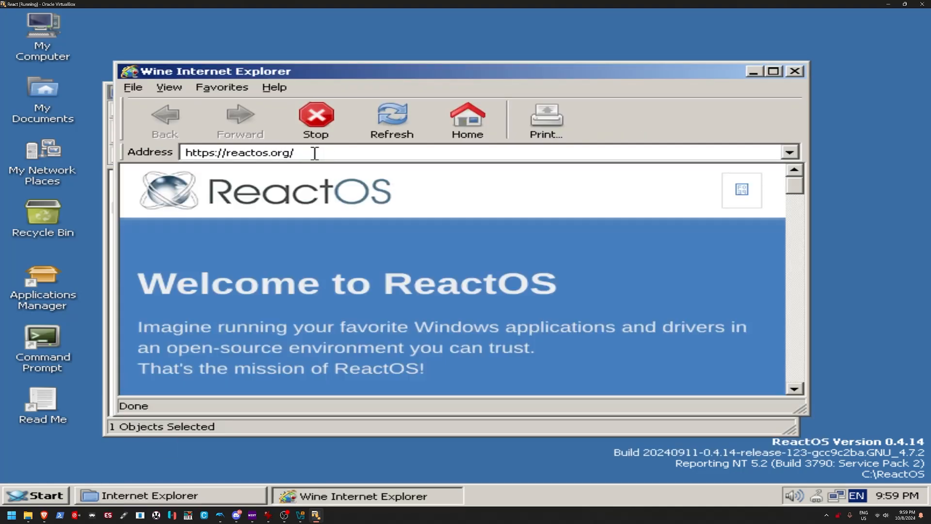
{"action": "left_click", "coordinate": [773, 71]}
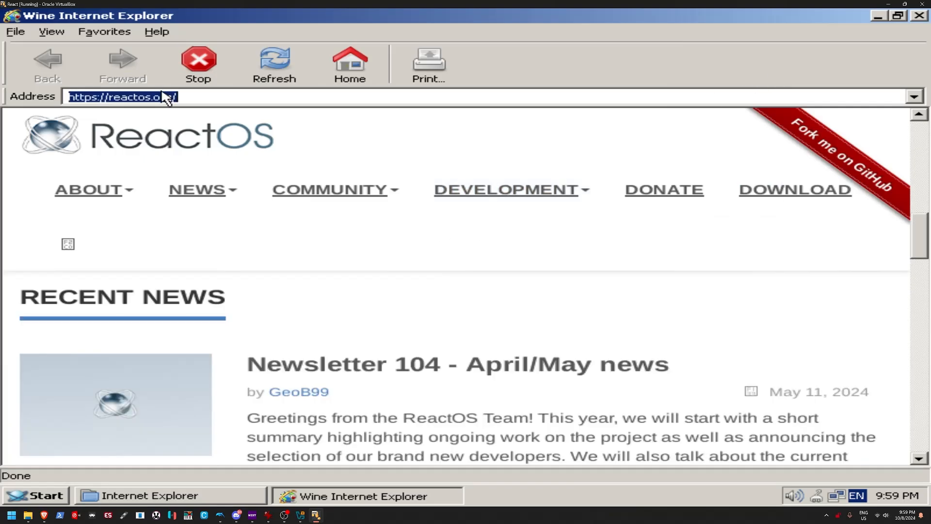
{"action": "type", "text": "google.com"}
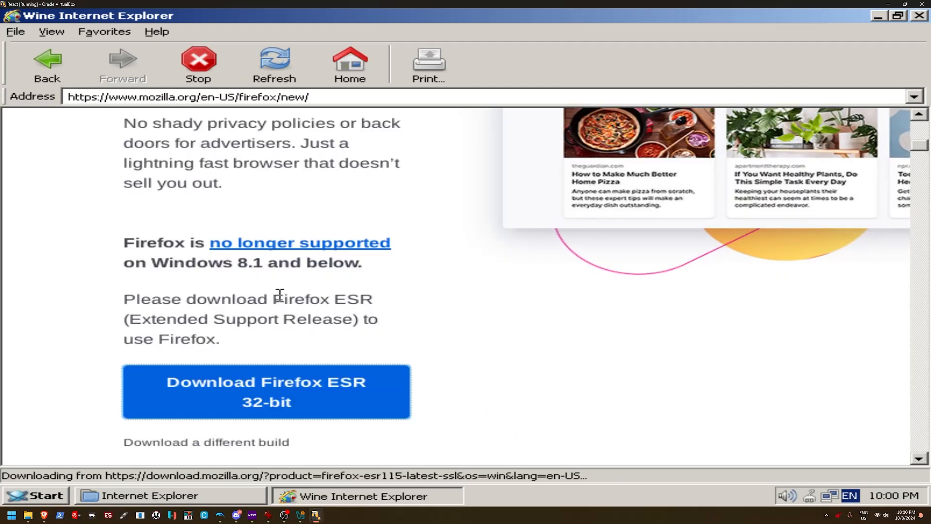
{"action": "mouse_move", "coordinate": [168, 257]}
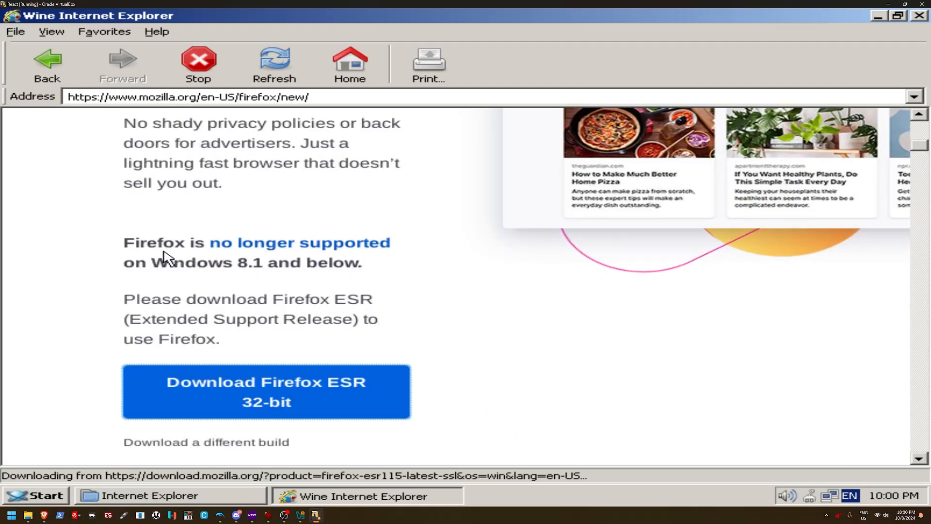
{"action": "mouse_move", "coordinate": [205, 225]}
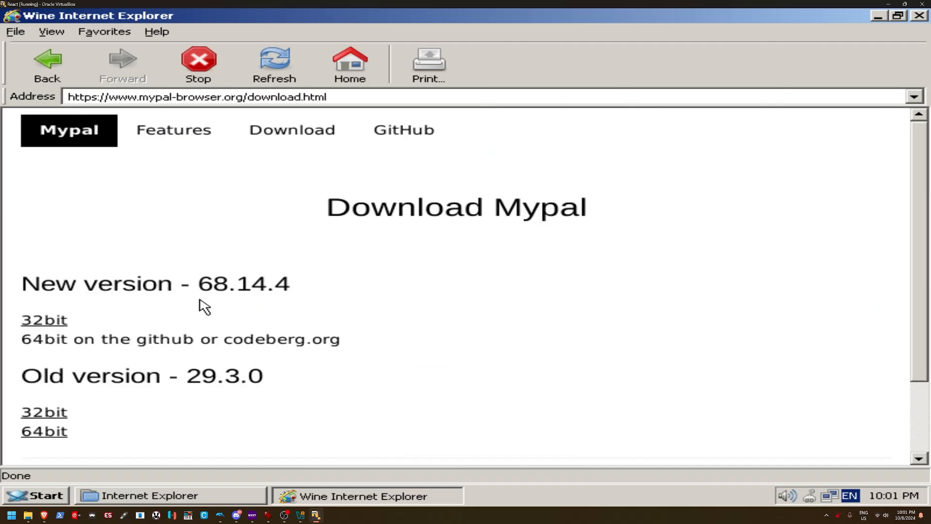
{"action": "left_click", "coordinate": [43, 319]}
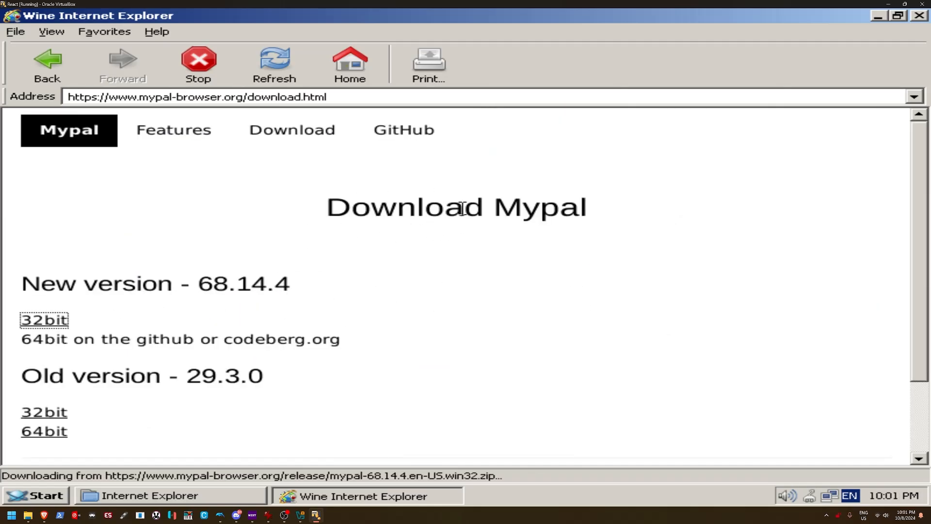
{"action": "mouse_move", "coordinate": [428, 196]}
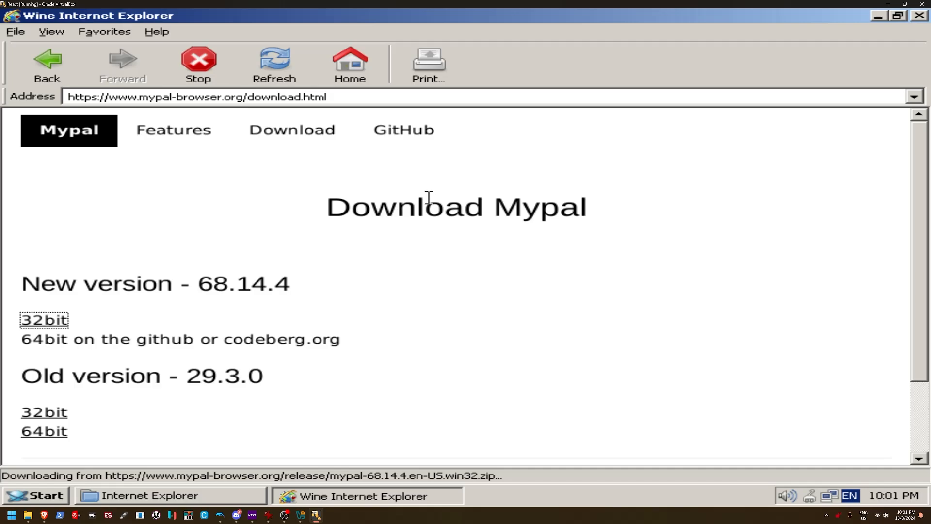
{"action": "mouse_move", "coordinate": [303, 214]}
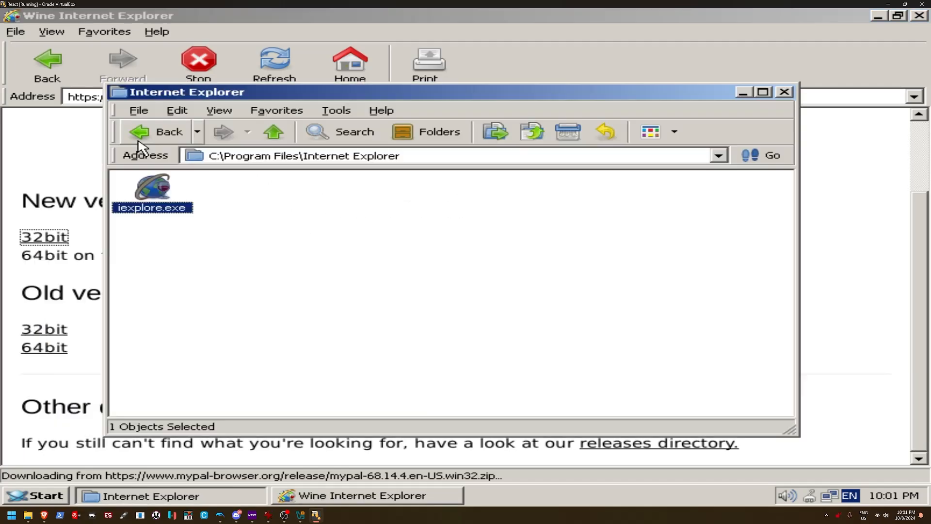
- Browse Applications Manager's Internet & Network list, past Firefox 52 ESR, and select Mypal
{"action": "left_click", "coordinate": [162, 132]}
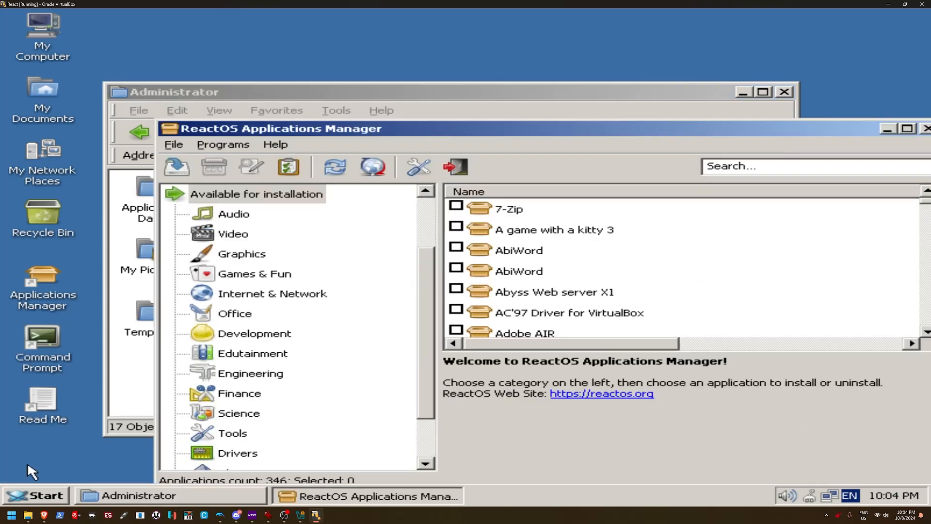
{"action": "mouse_move", "coordinate": [336, 269]}
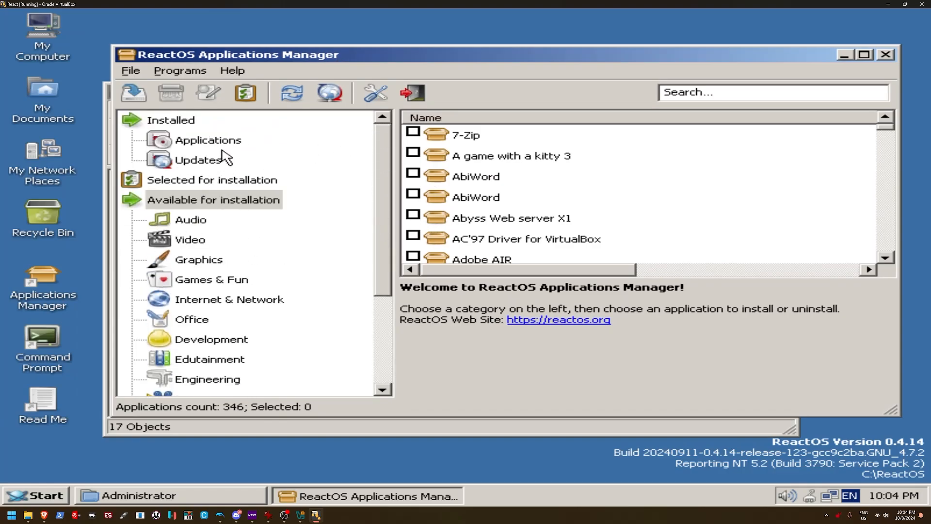
{"action": "mouse_move", "coordinate": [418, 207]}
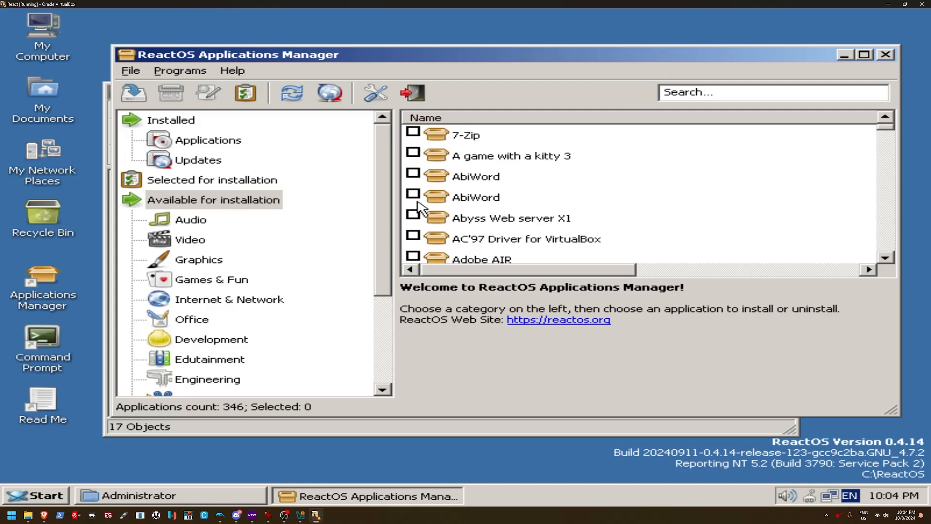
{"action": "left_click", "coordinate": [229, 259]}
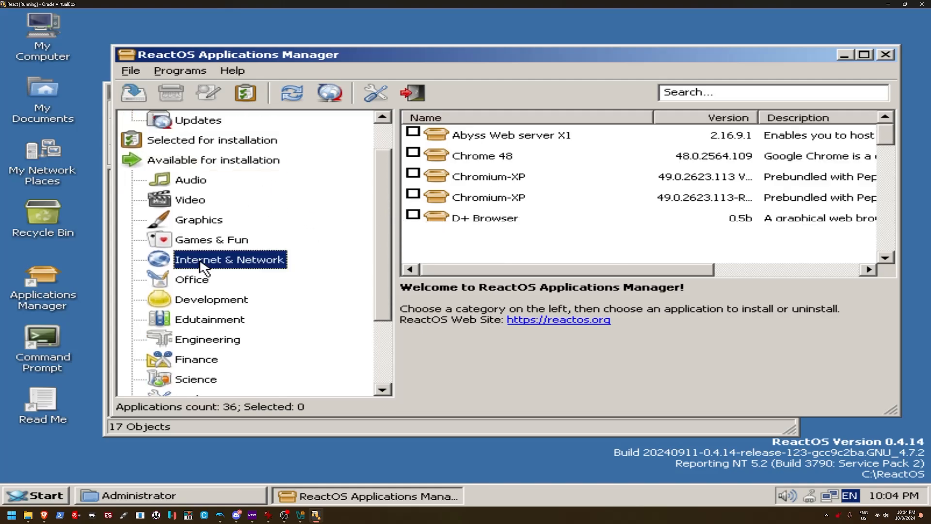
{"action": "scroll", "scroll_direction": "down", "scroll_amount": 3}
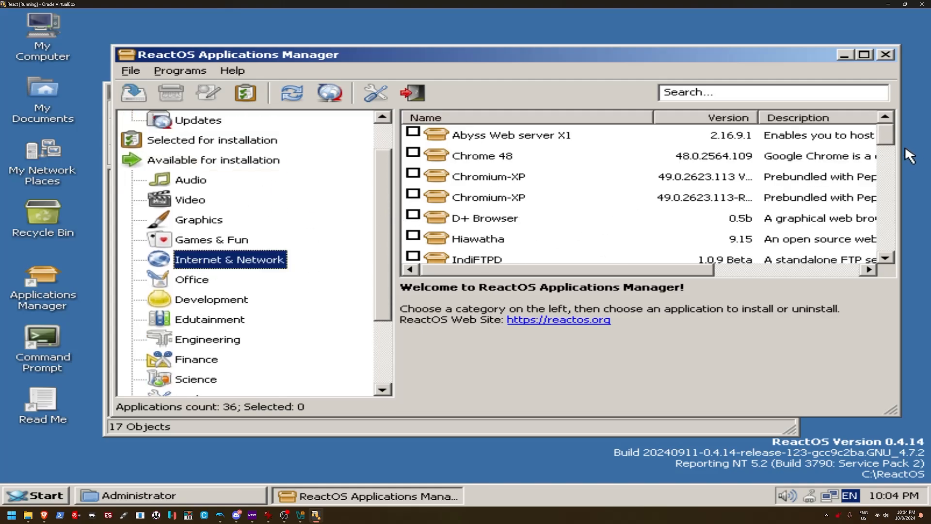
{"action": "scroll", "scroll_direction": "down", "scroll_amount": 3}
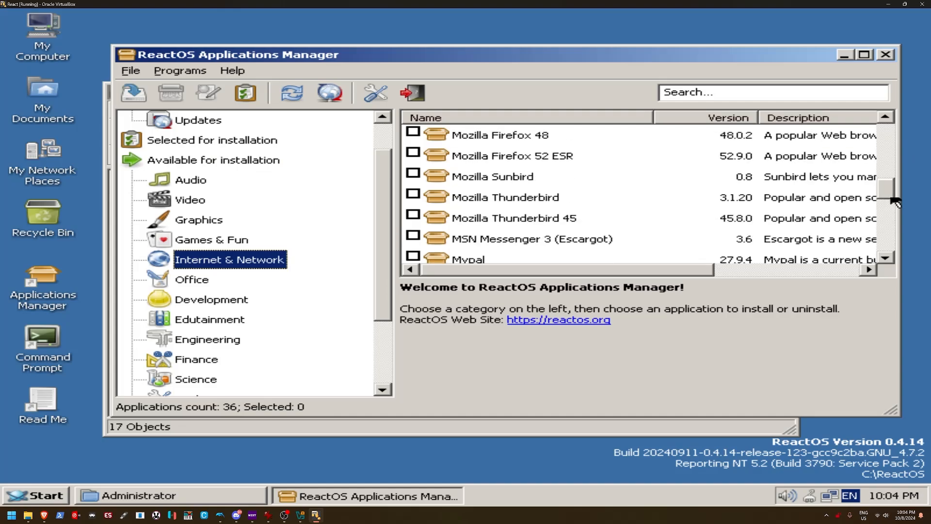
{"action": "left_click", "coordinate": [413, 217]}
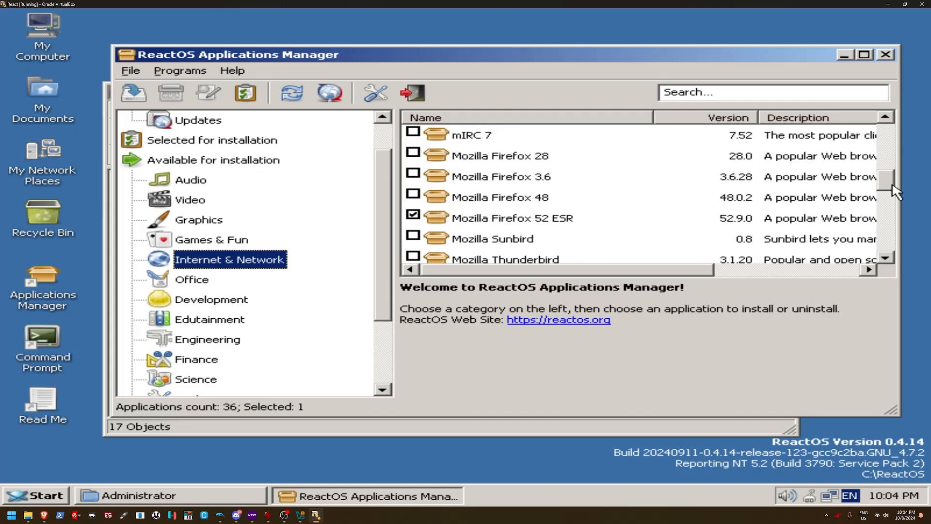
{"action": "scroll", "scroll_direction": "down", "scroll_amount": 3}
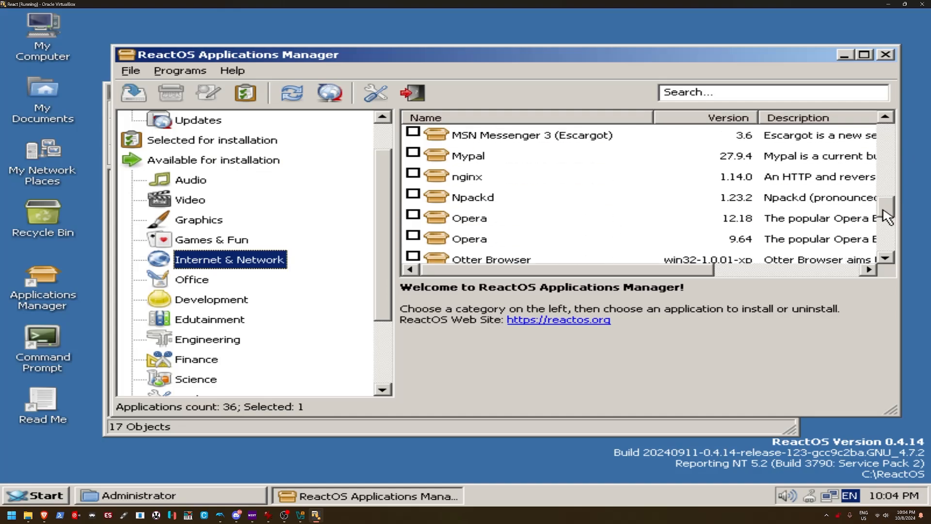
{"action": "left_click", "coordinate": [413, 155]}
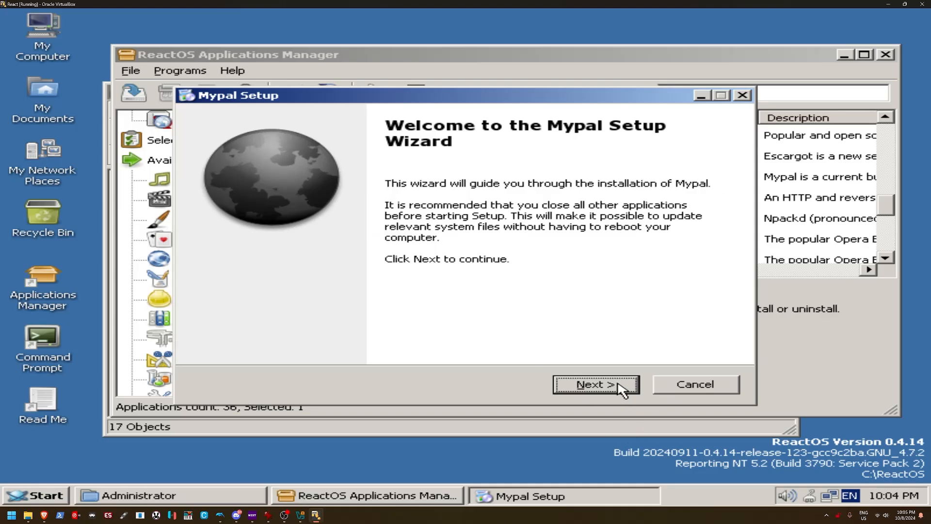
- Finish the Mypal setup wizard, then enter youtube.com in Mypal's address bar
{"action": "left_click", "coordinate": [595, 384]}
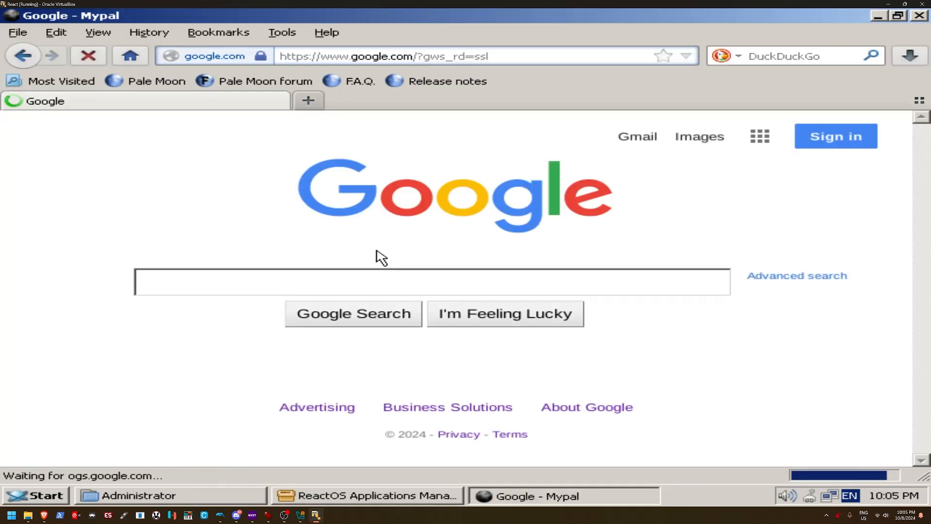
{"action": "left_click", "coordinate": [383, 56]}
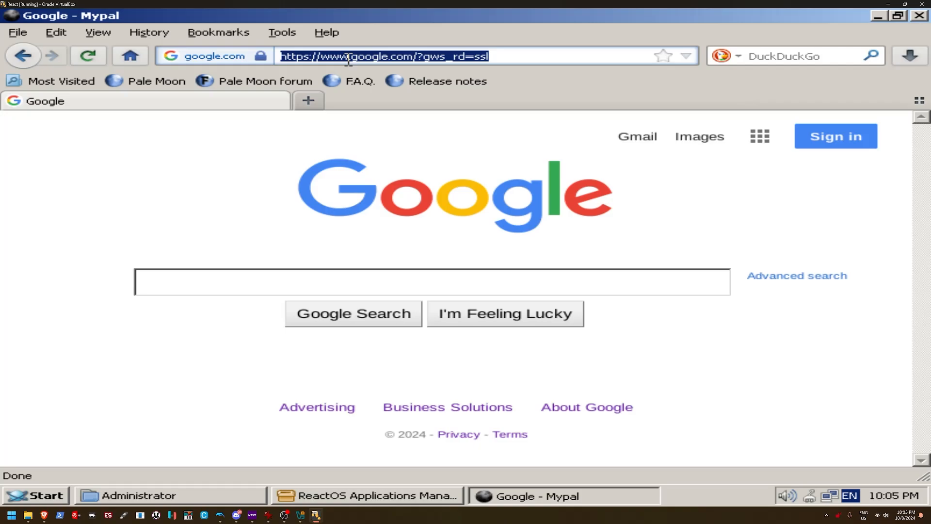
{"action": "type", "text": "youtube.com"}
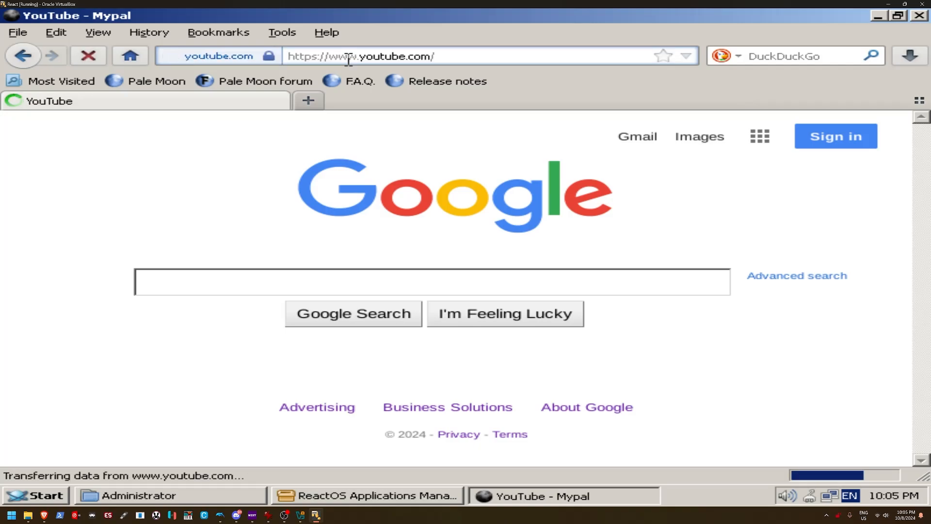
{"action": "mouse_move", "coordinate": [370, 101]}
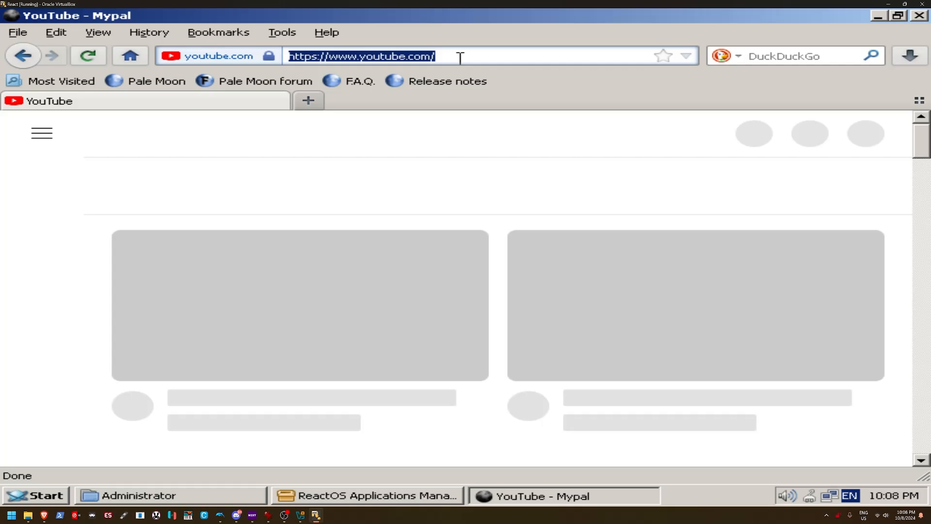
{"action": "mouse_move", "coordinate": [434, 31]}
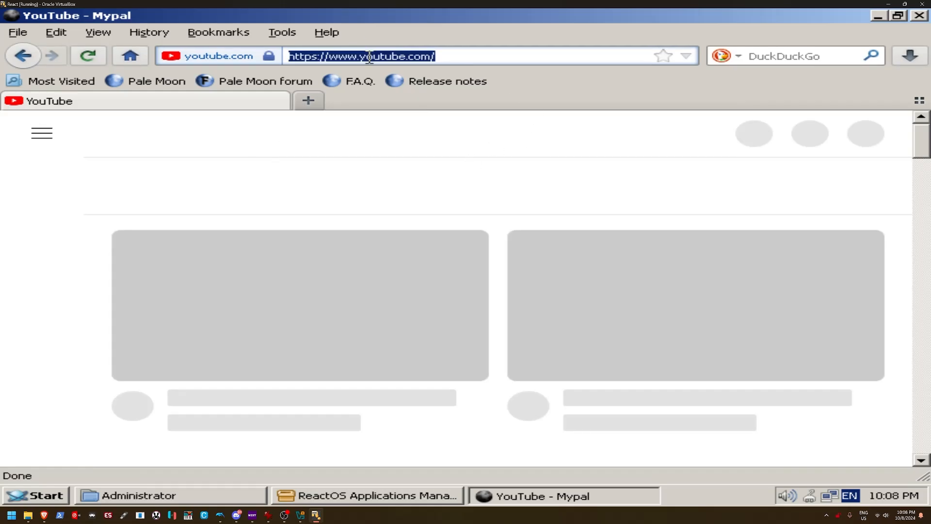
- Search Google for "nathan's toasty tech" and open Nathan's Toasty Technology Page
{"action": "type", "text": "n"}
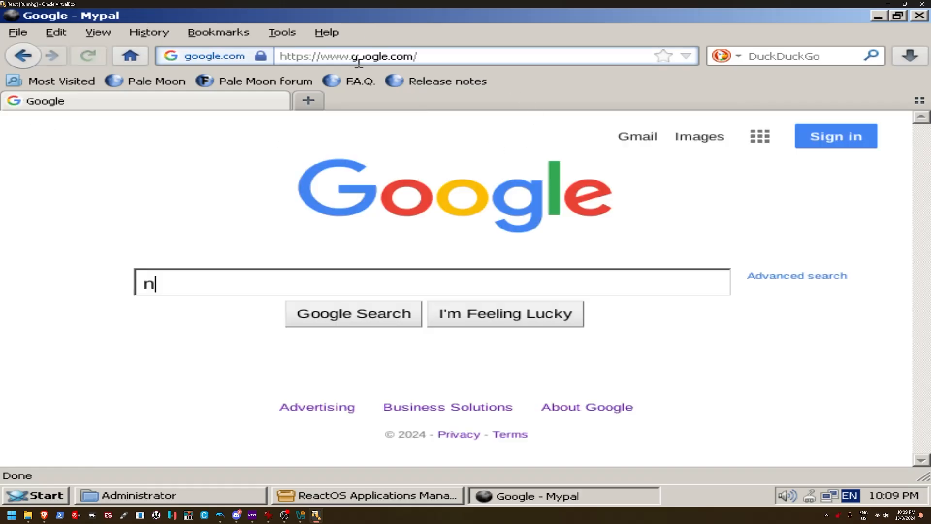
{"action": "type", "text": "athans"}
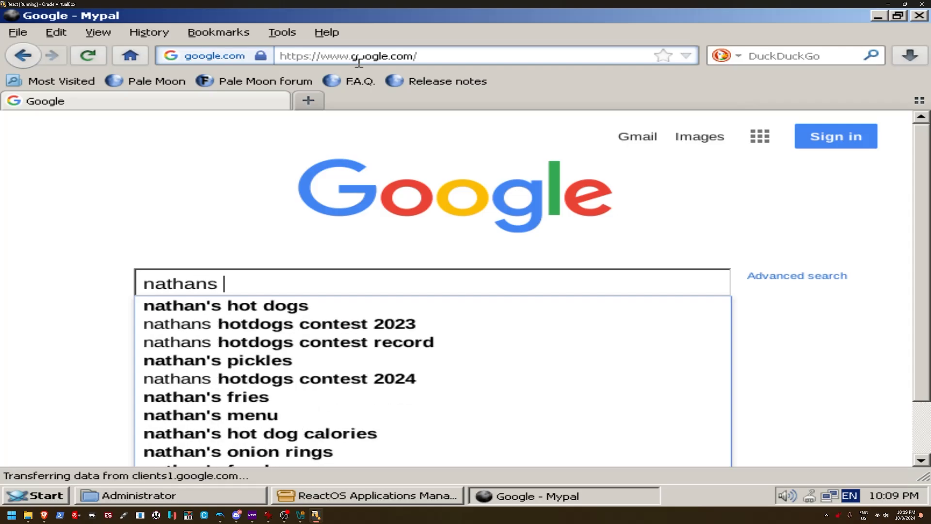
{"action": "type", "text": "toas"}
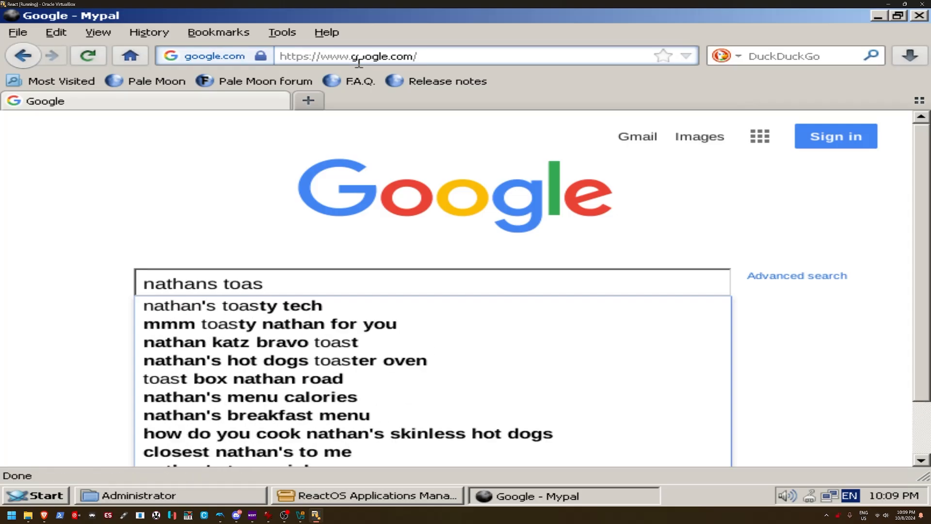
{"action": "left_click", "coordinate": [232, 305]}
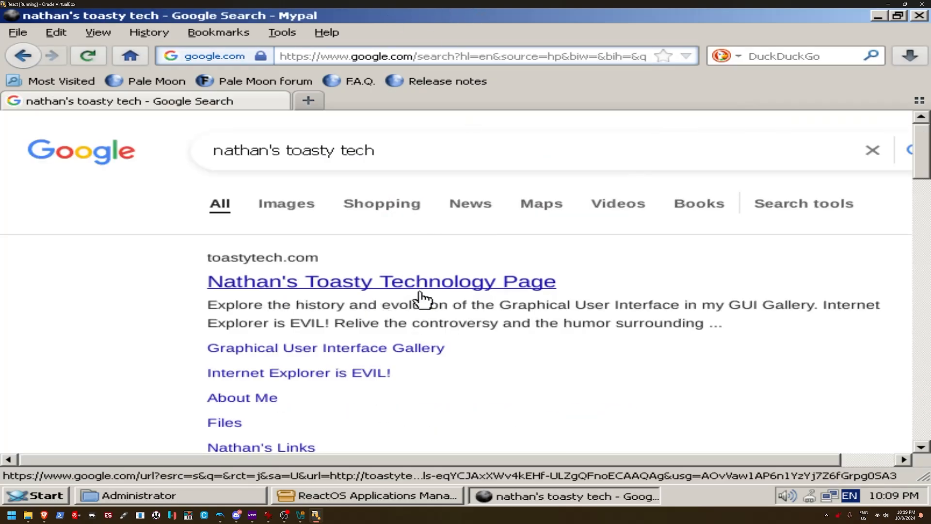
{"action": "left_click", "coordinate": [381, 281]}
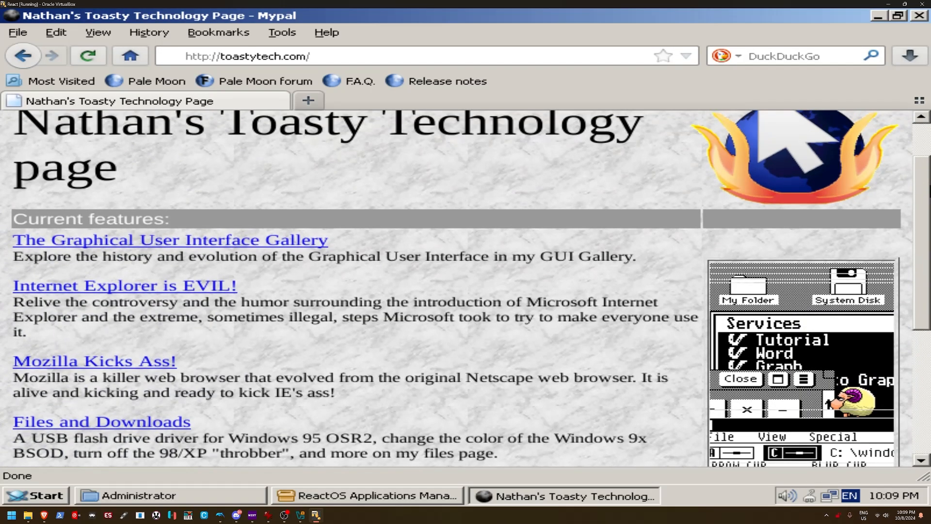
{"action": "mouse_move", "coordinate": [231, 293]}
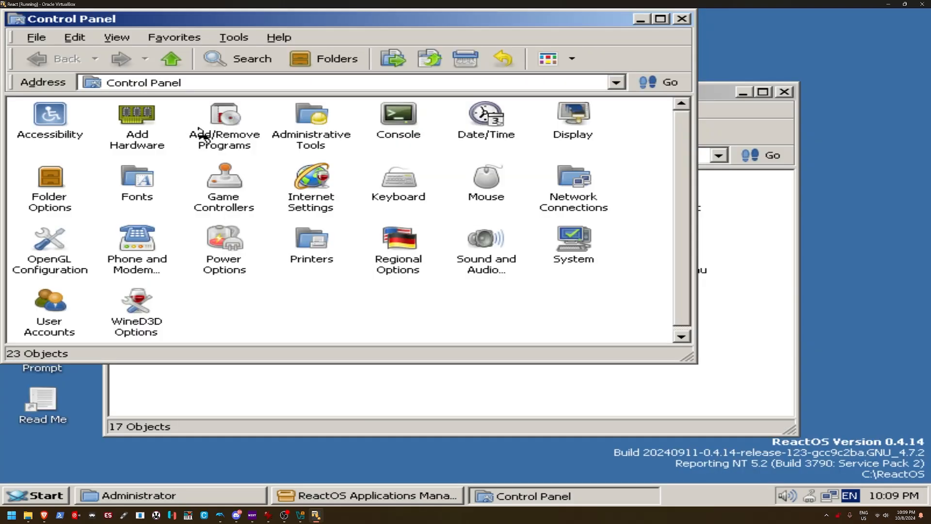
- Open Display settings and preview several wallpapers, including Angelus_02_ROSWP_4-3_1440x1080
{"action": "double_click", "coordinate": [397, 116]}
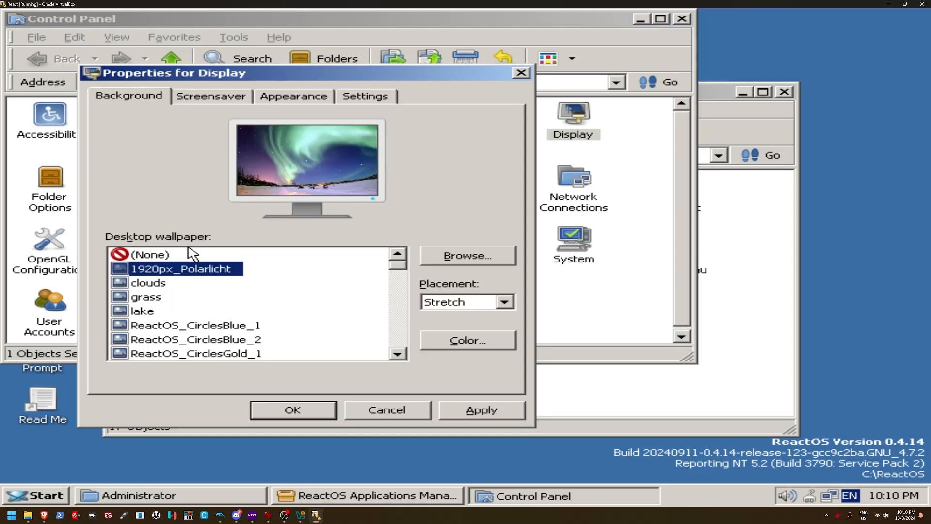
{"action": "left_click", "coordinate": [480, 410]}
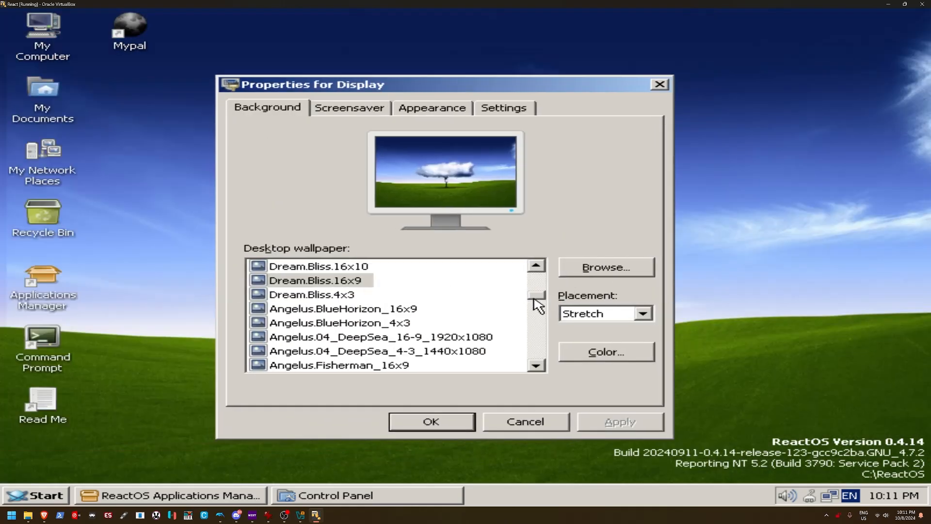
{"action": "left_click", "coordinate": [331, 294]}
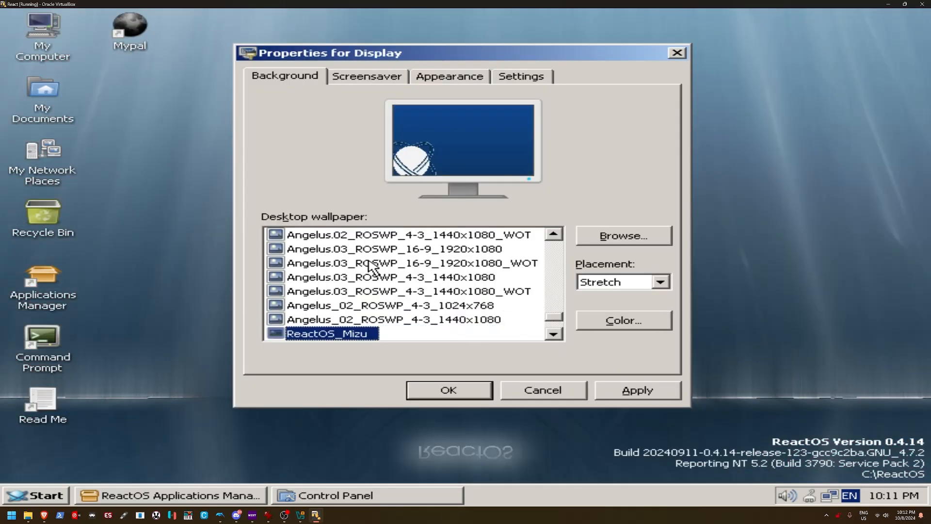
{"action": "left_click", "coordinate": [392, 319]}
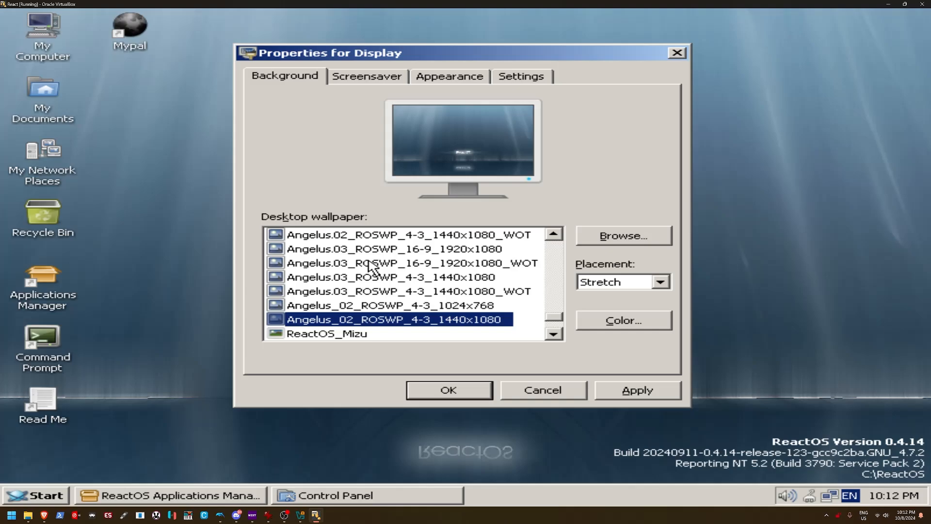
{"action": "left_click", "coordinate": [357, 334]}
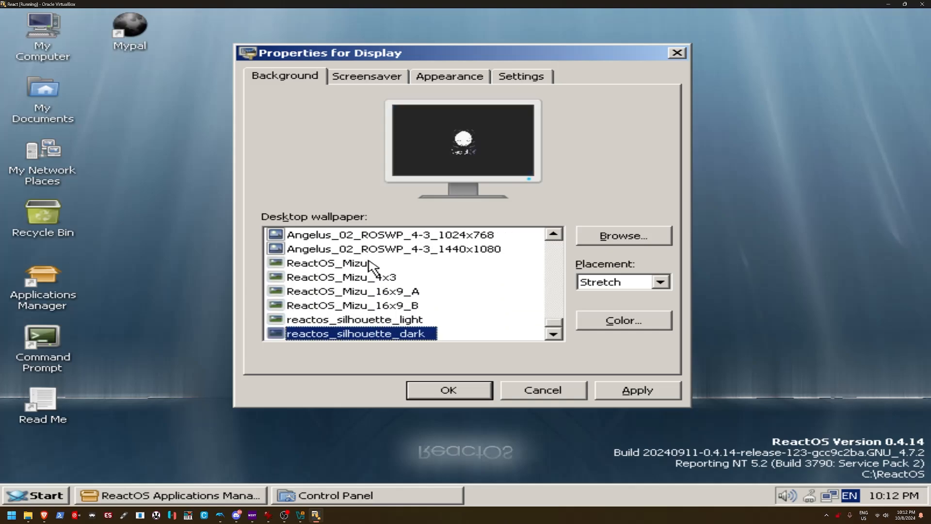
{"action": "left_click", "coordinate": [389, 233]}
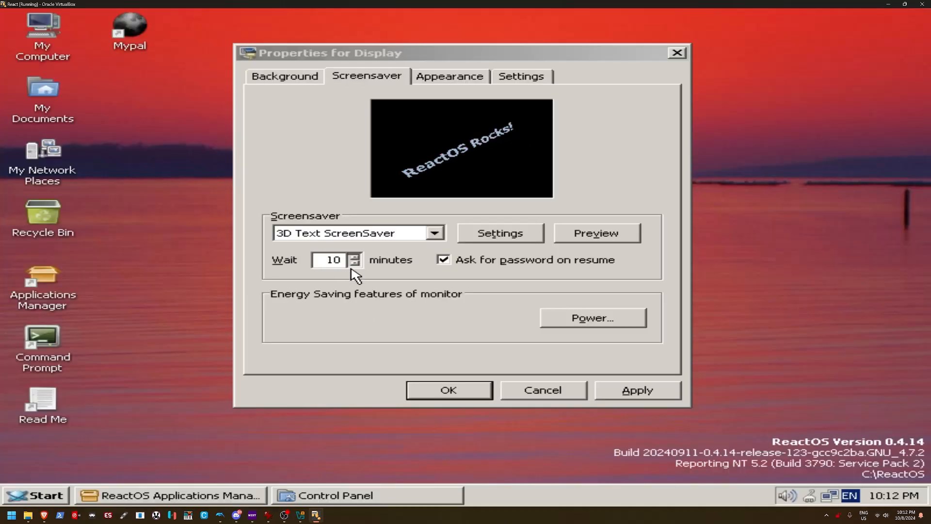
- Adjust the screensaver wait time spinner
{"action": "left_click", "coordinate": [595, 233]}
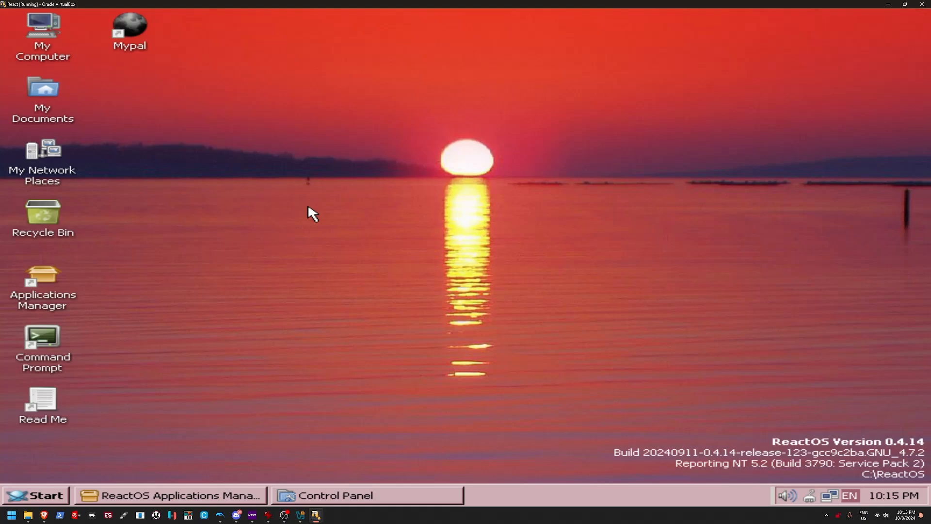
{"action": "mouse_move", "coordinate": [323, 404]}
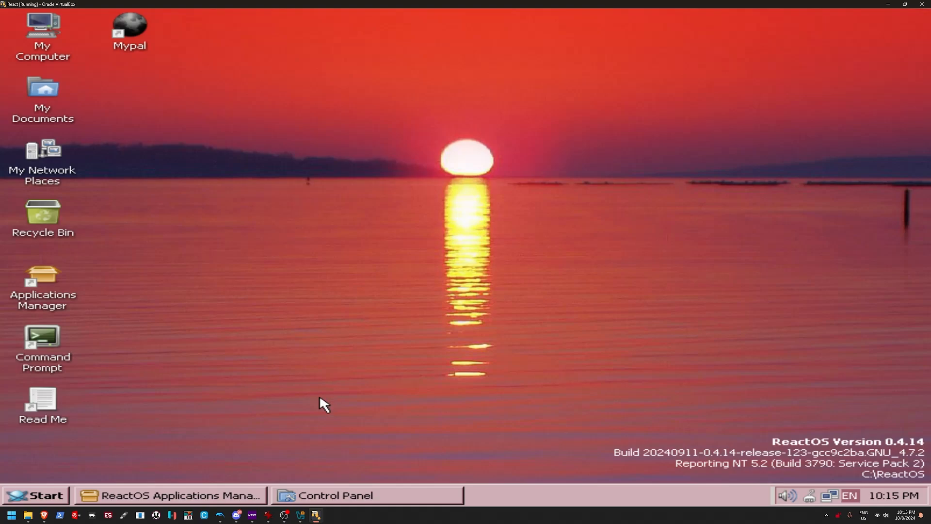
{"action": "mouse_move", "coordinate": [180, 433]}
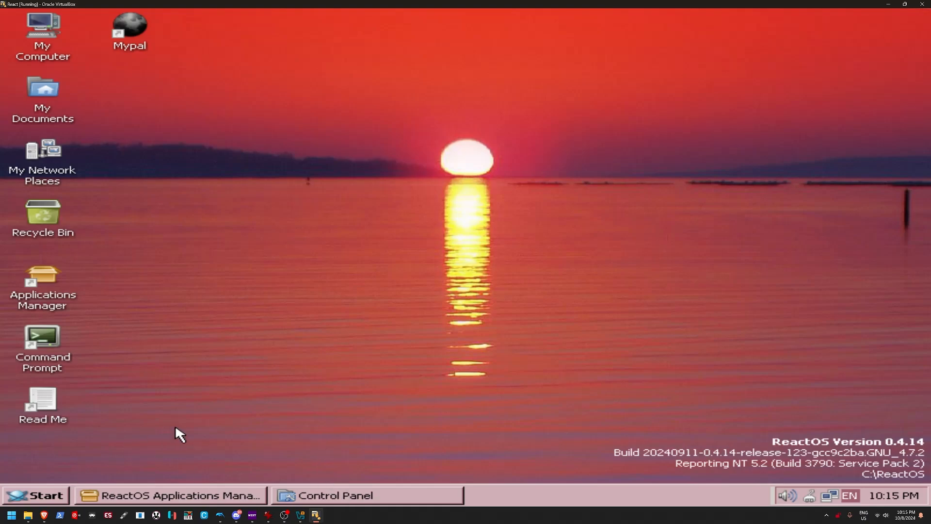